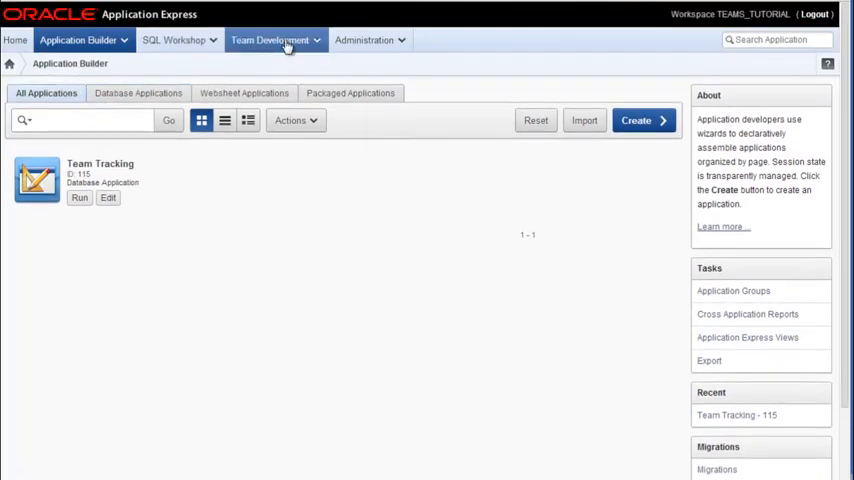
Step: Go to Team Development and bring up the To Dos dashboard with developer completion percentages
{"action": "left_click", "coordinate": [268, 40]}
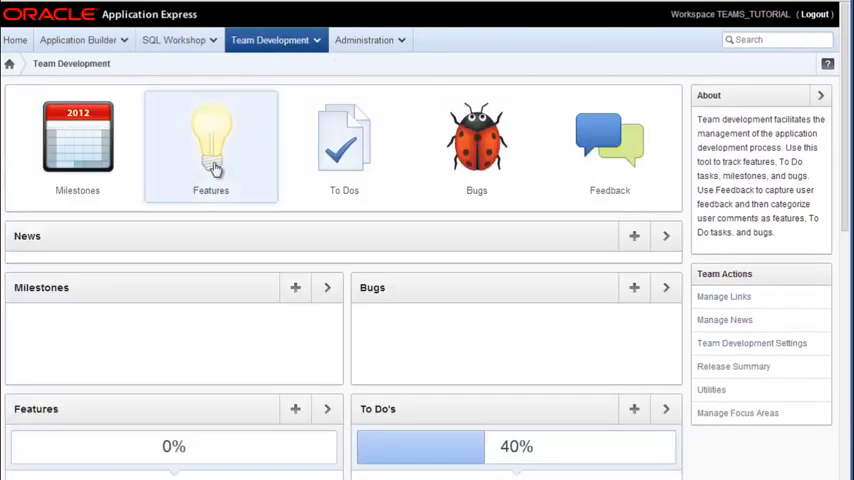
{"action": "left_click", "coordinate": [344, 144]}
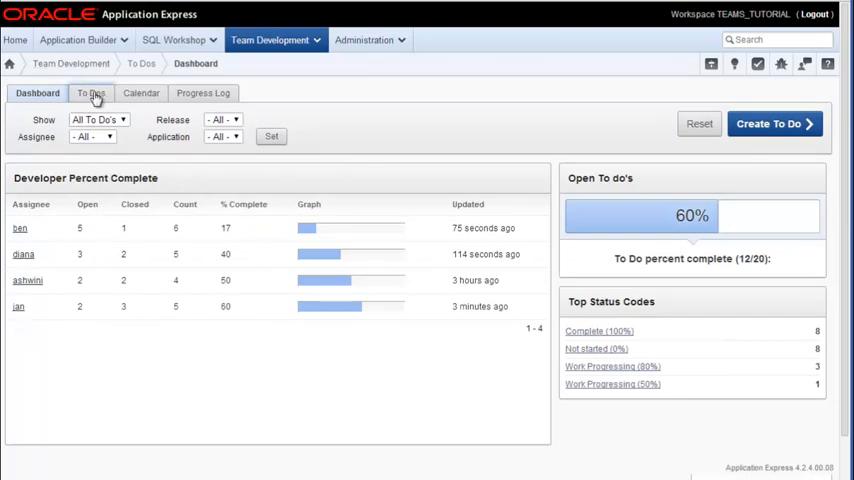
Step: Show the full To Dos list and sort it by the Assigned To column
{"action": "left_click", "coordinate": [92, 92]}
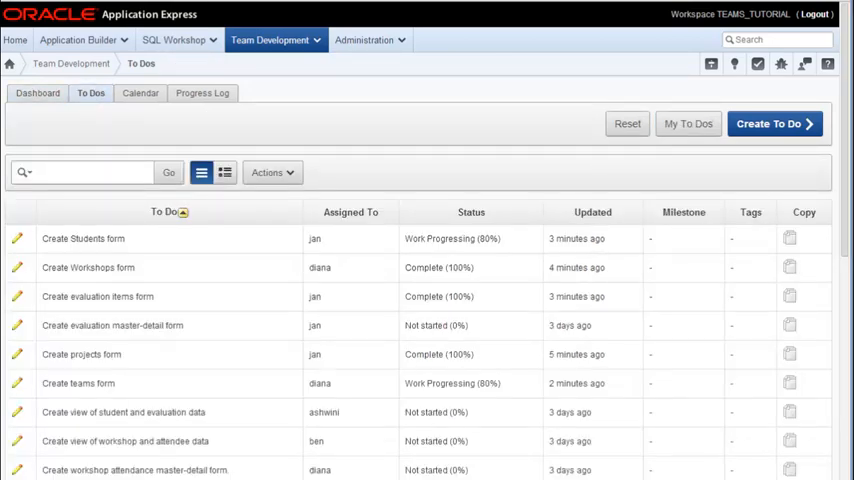
{"action": "mouse_move", "coordinate": [434, 196]}
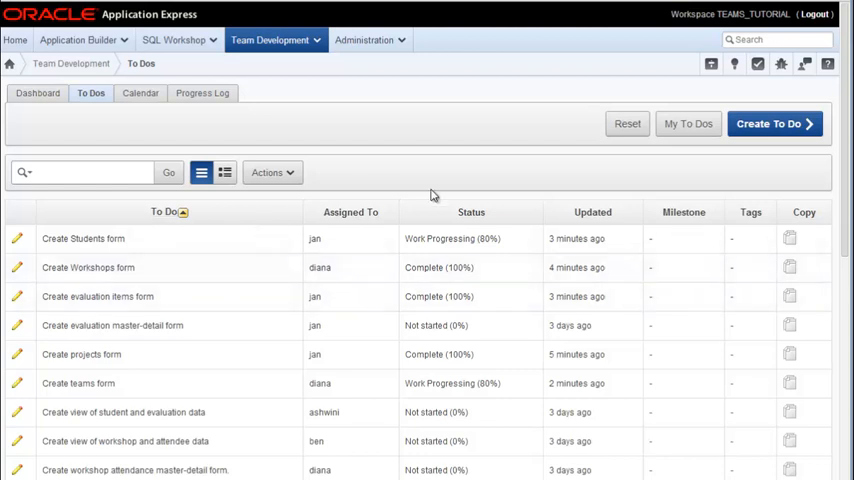
{"action": "mouse_move", "coordinate": [470, 212]}
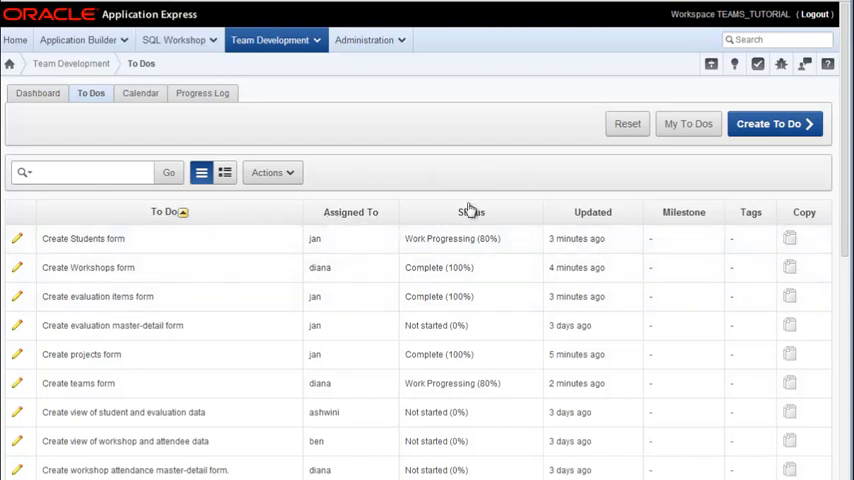
{"action": "mouse_move", "coordinate": [344, 216]}
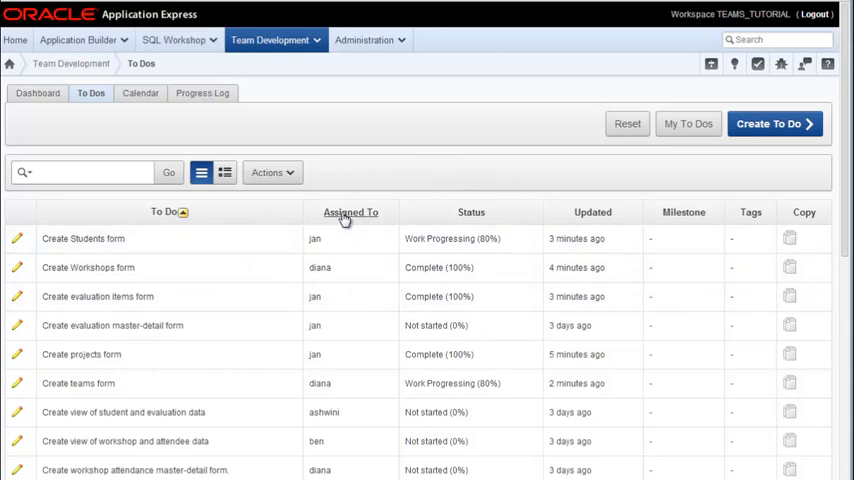
{"action": "left_click", "coordinate": [350, 212]}
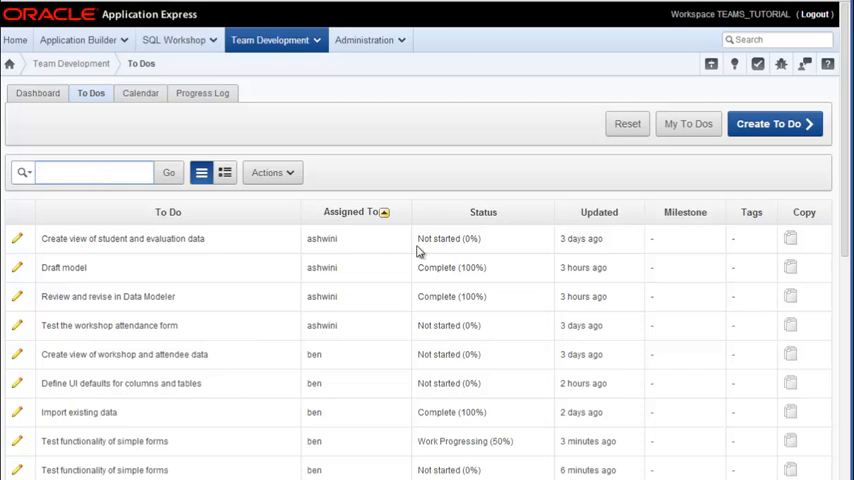
{"action": "mouse_move", "coordinate": [196, 294]}
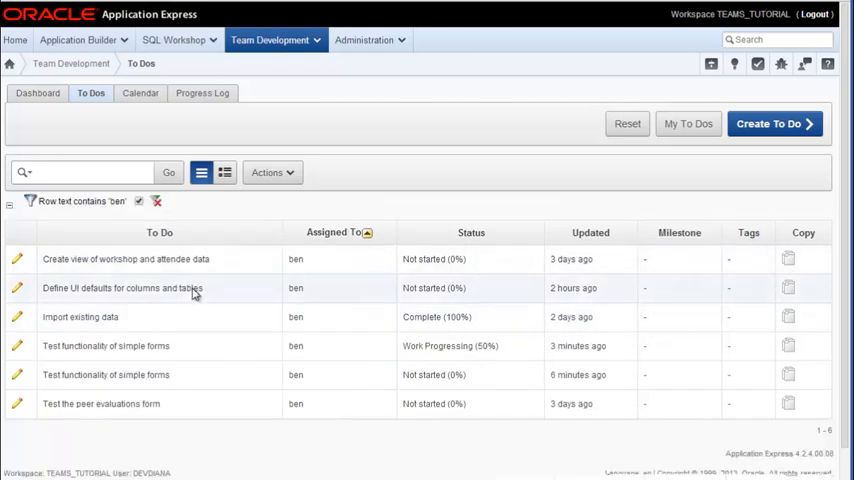
{"action": "mouse_move", "coordinate": [260, 452]}
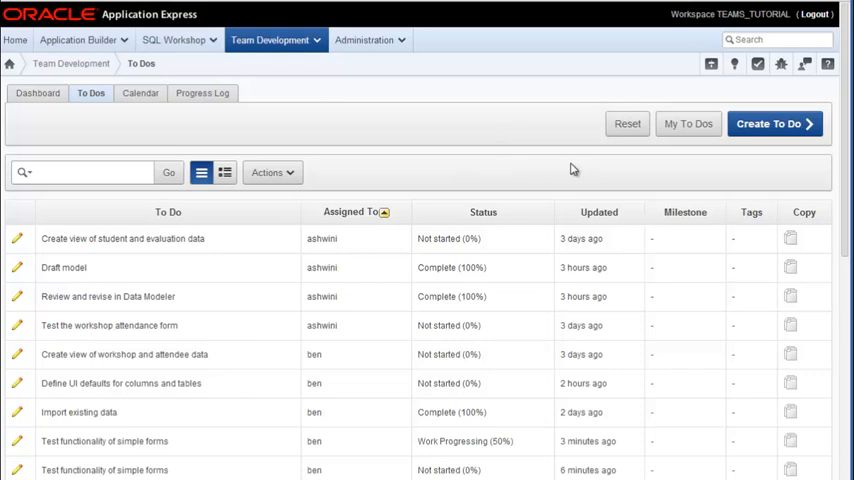
Step: Scroll down the To Dos report to review diana's and jan's assigned tasks
{"action": "scroll", "scroll_direction": "down", "scroll_amount": 3}
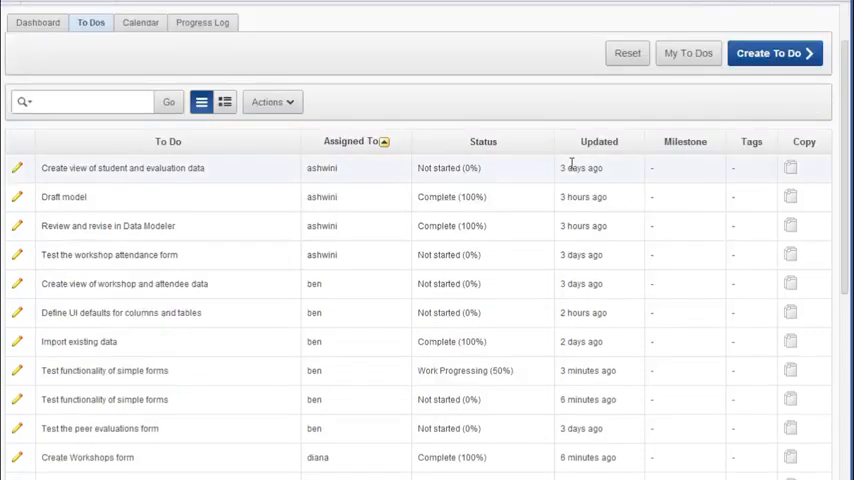
{"action": "scroll", "scroll_direction": "down", "scroll_amount": 3}
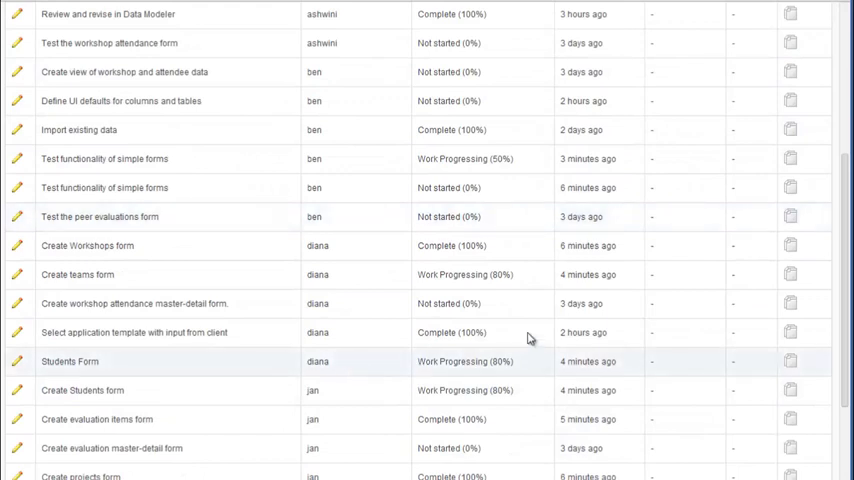
{"action": "mouse_move", "coordinate": [336, 280]}
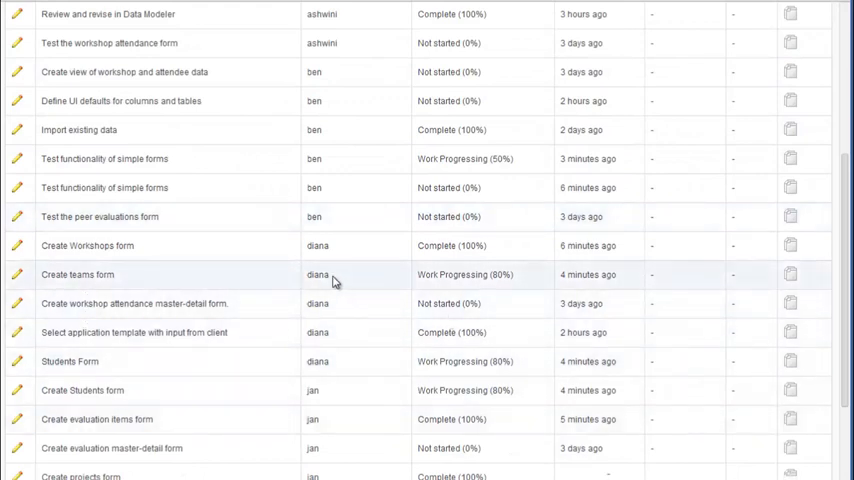
{"action": "scroll", "scroll_direction": "down", "scroll_amount": 3}
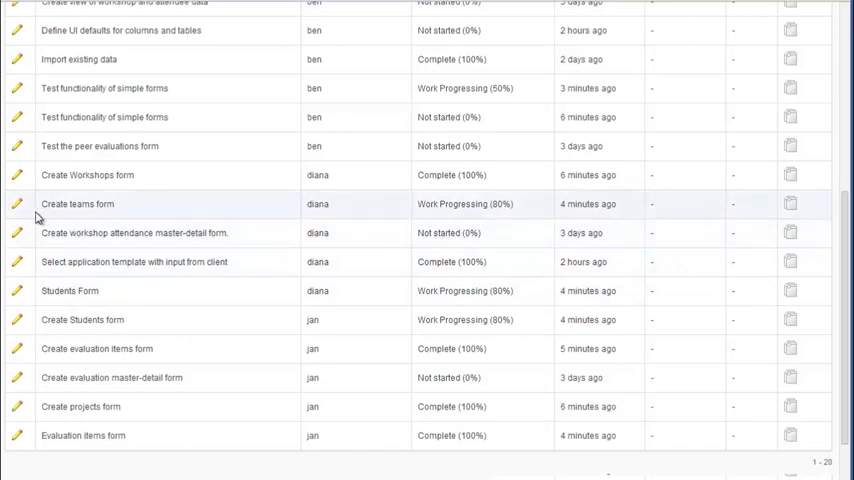
{"action": "mouse_move", "coordinate": [528, 220]}
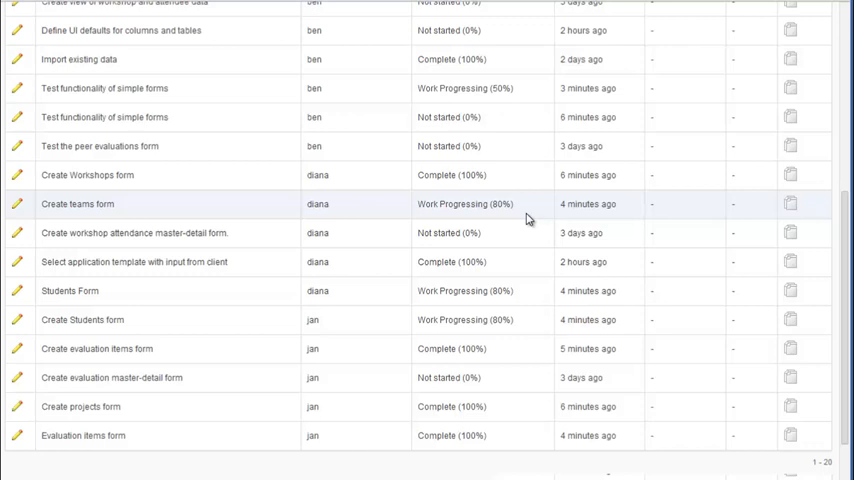
{"action": "mouse_move", "coordinate": [176, 176]}
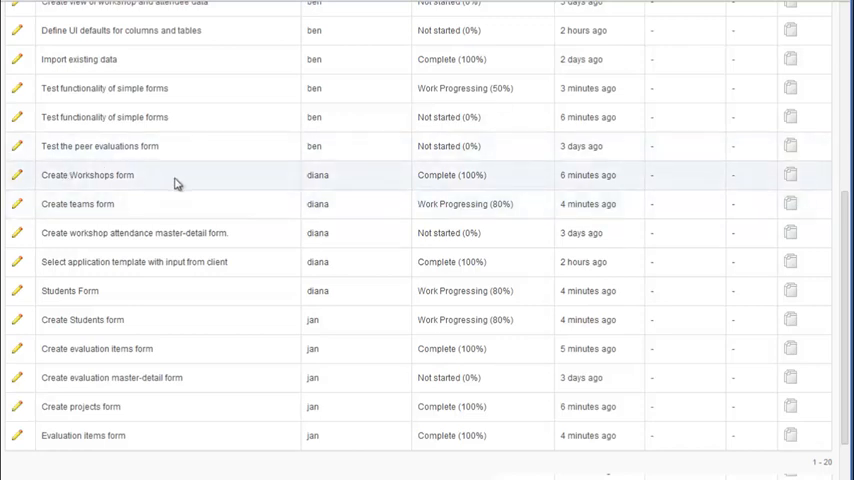
{"action": "mouse_move", "coordinate": [532, 312]}
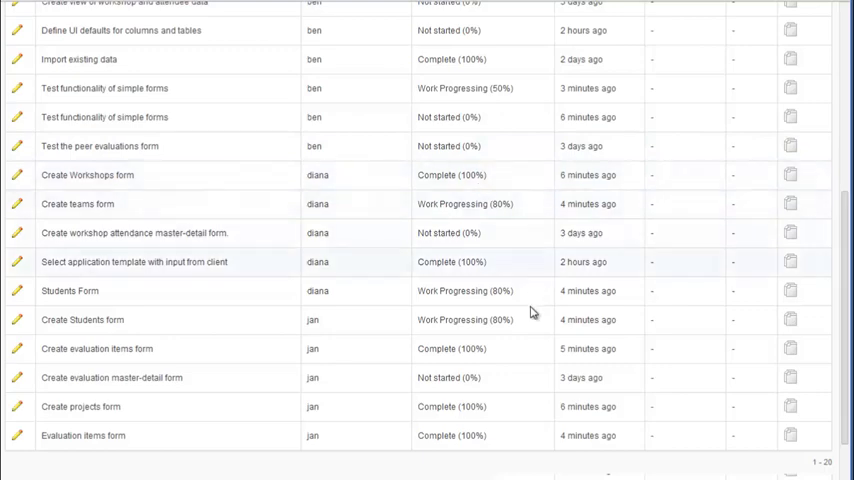
{"action": "mouse_move", "coordinate": [508, 378]}
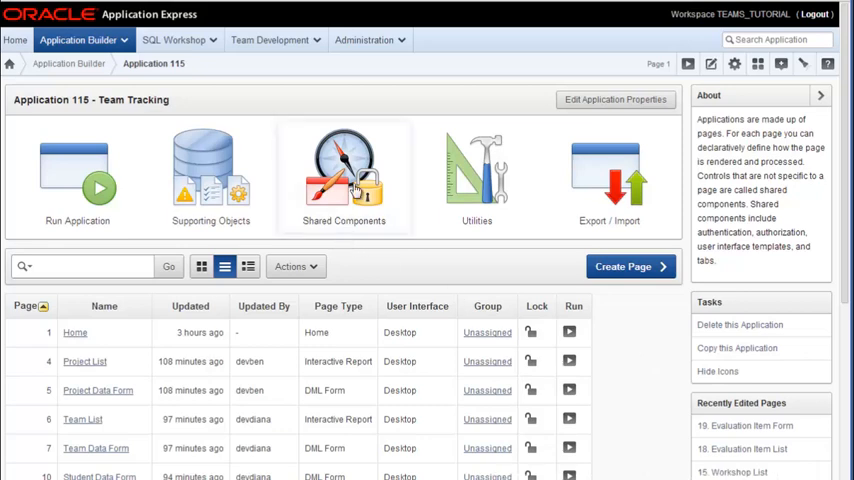
Step: Go to Shared Components and view the Team Tracking application's Lists of Values
{"action": "left_click", "coordinate": [344, 176]}
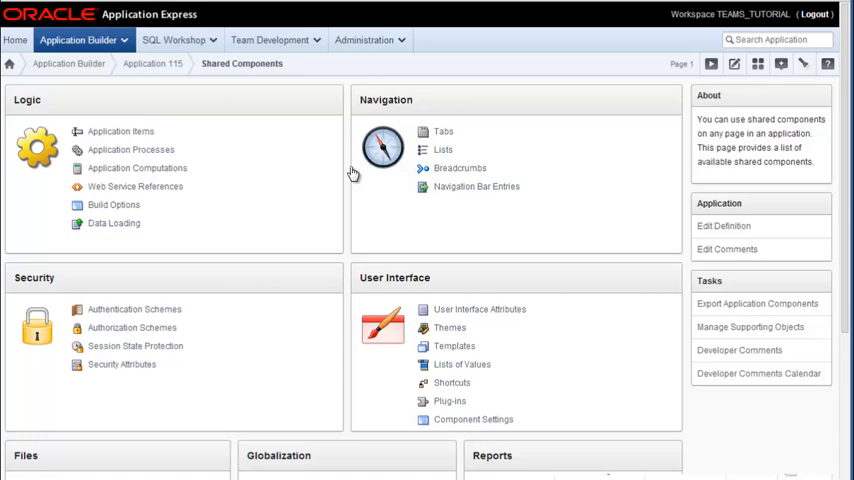
{"action": "mouse_move", "coordinate": [568, 428]}
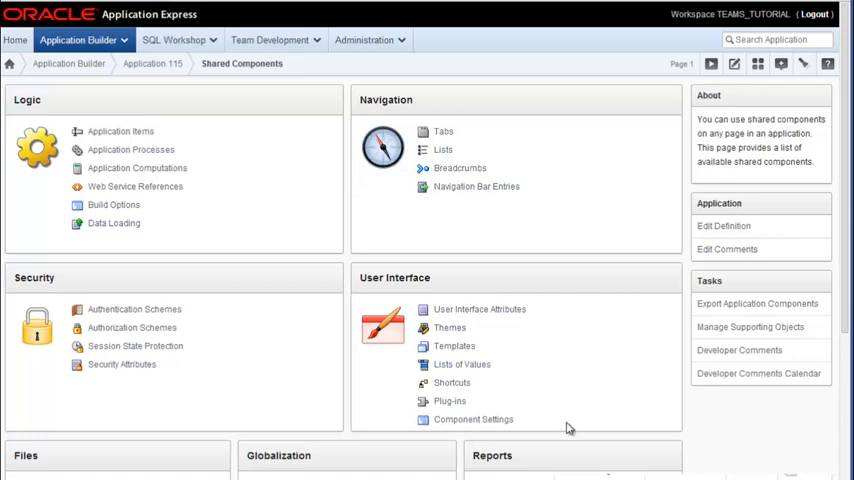
{"action": "mouse_move", "coordinate": [478, 368]}
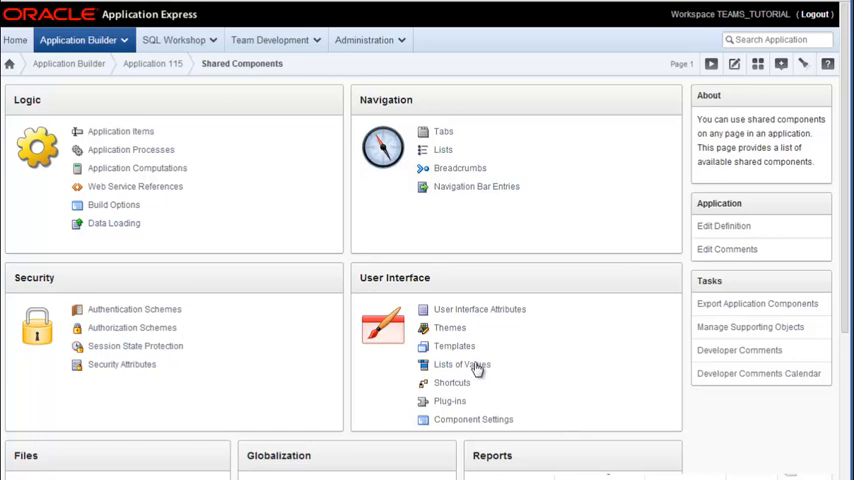
{"action": "mouse_move", "coordinate": [504, 398]}
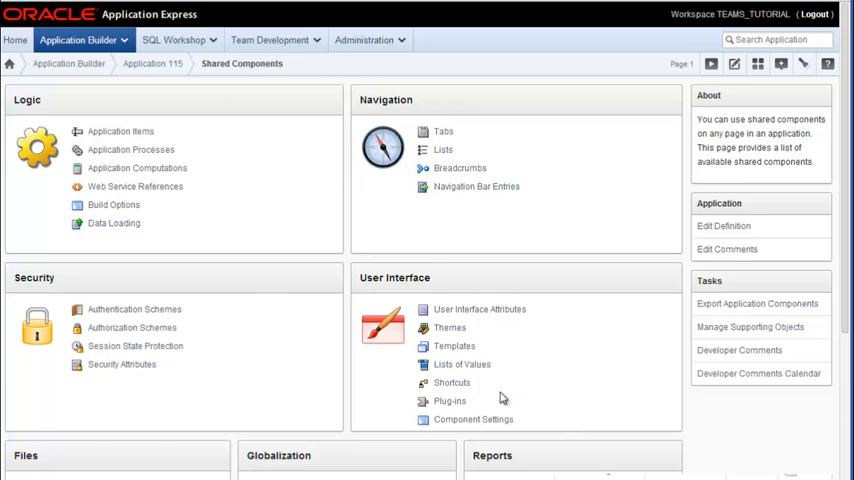
{"action": "left_click", "coordinate": [462, 364]}
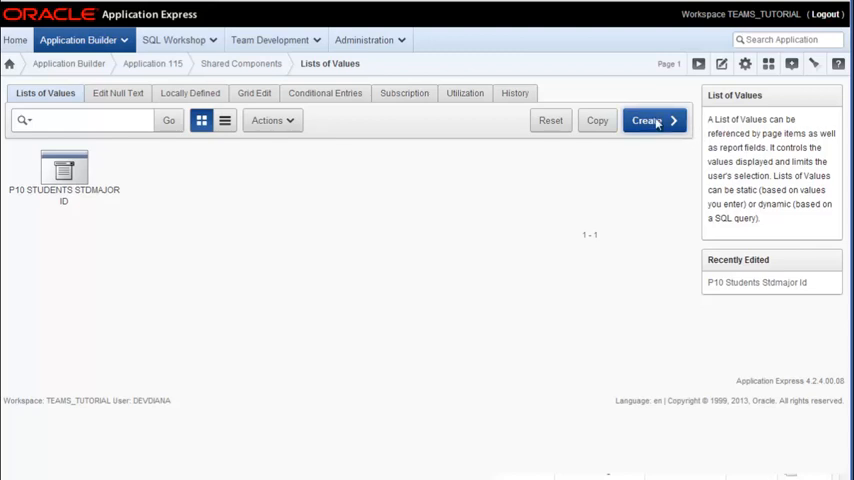
Step: Create a new list of values from scratch named Teams List, typed Dynamic, and continue to its query
{"action": "left_click", "coordinate": [648, 120]}
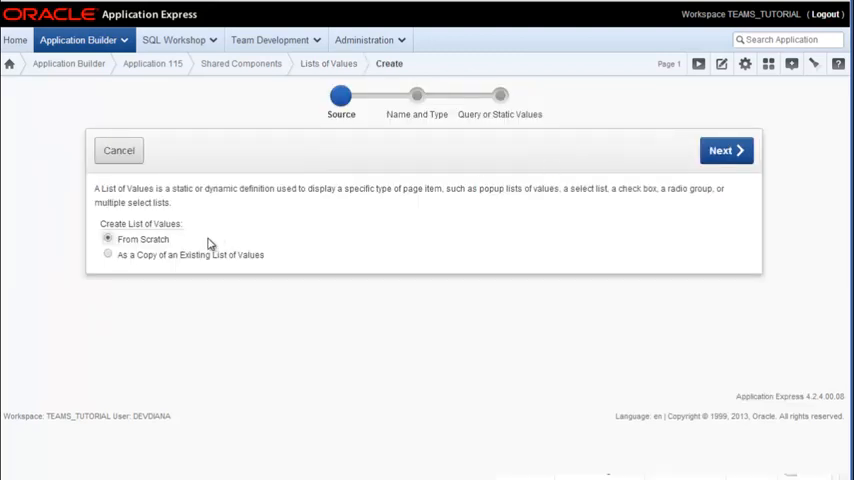
{"action": "mouse_move", "coordinate": [724, 150]}
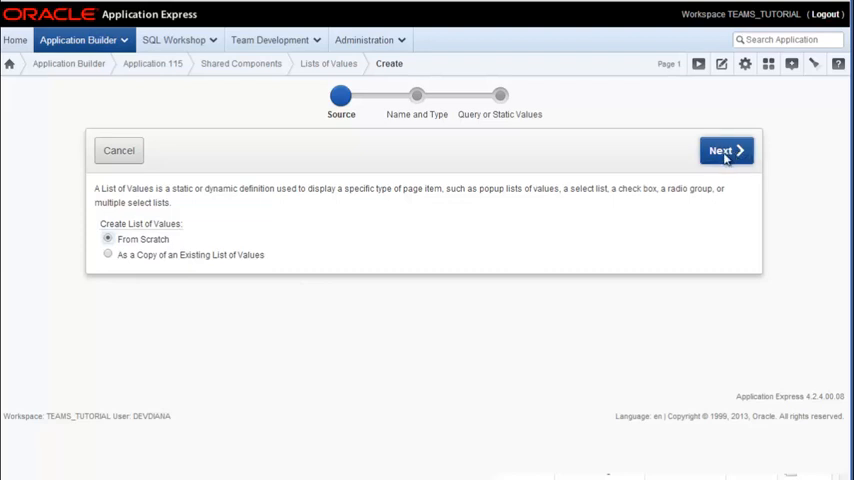
{"action": "left_click", "coordinate": [724, 150]}
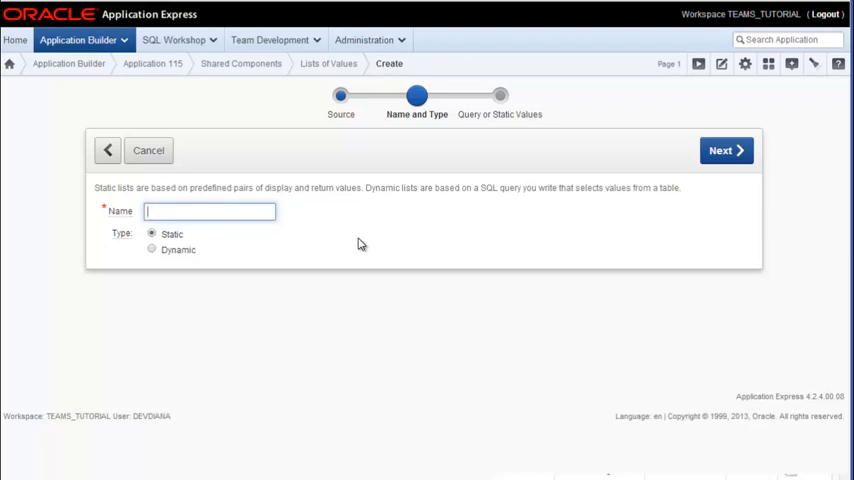
{"action": "mouse_move", "coordinate": [372, 228]}
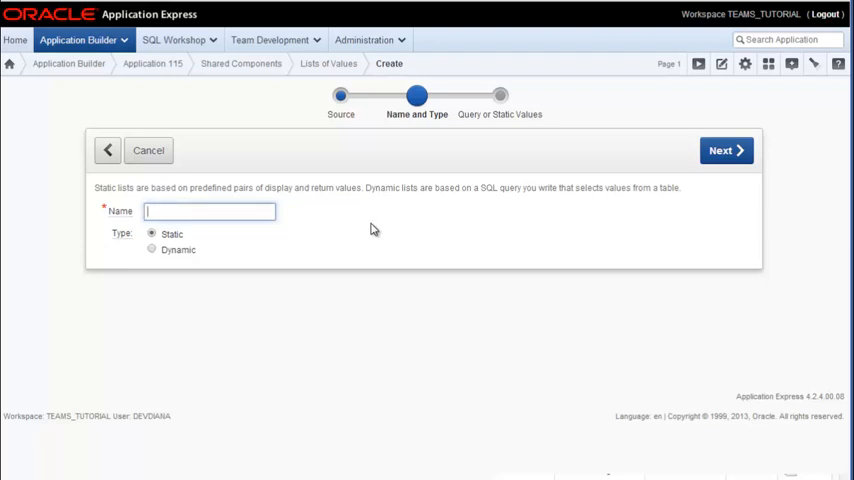
{"action": "left_click", "coordinate": [152, 250]}
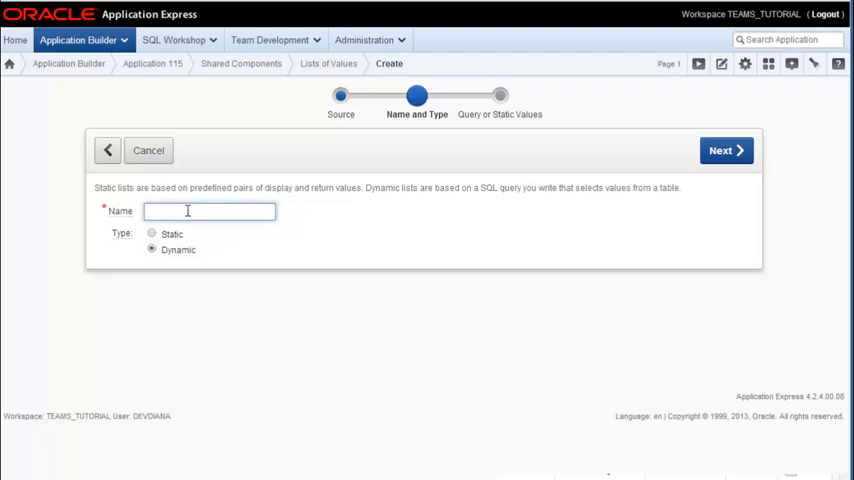
{"action": "type", "text": "Teams List"}
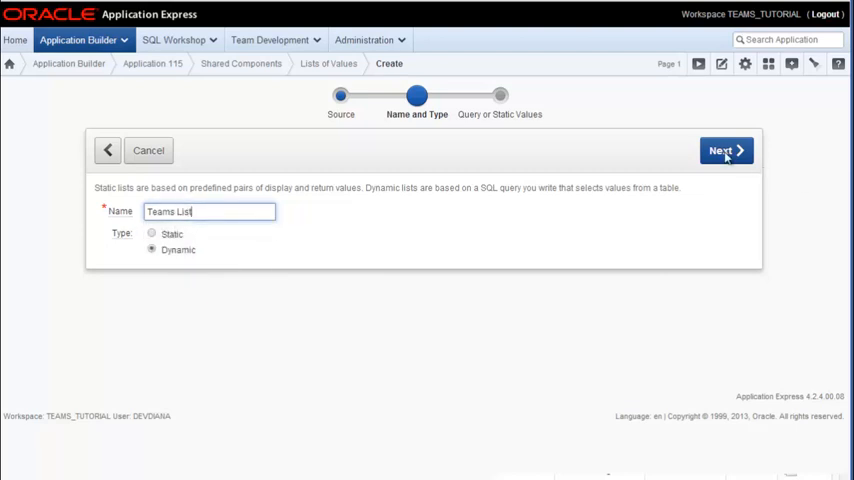
{"action": "left_click", "coordinate": [722, 150]}
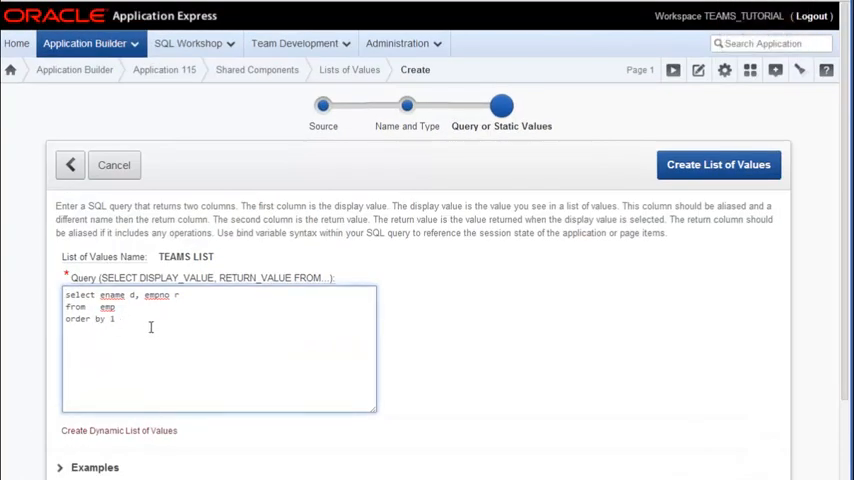
{"action": "mouse_move", "coordinate": [572, 388]}
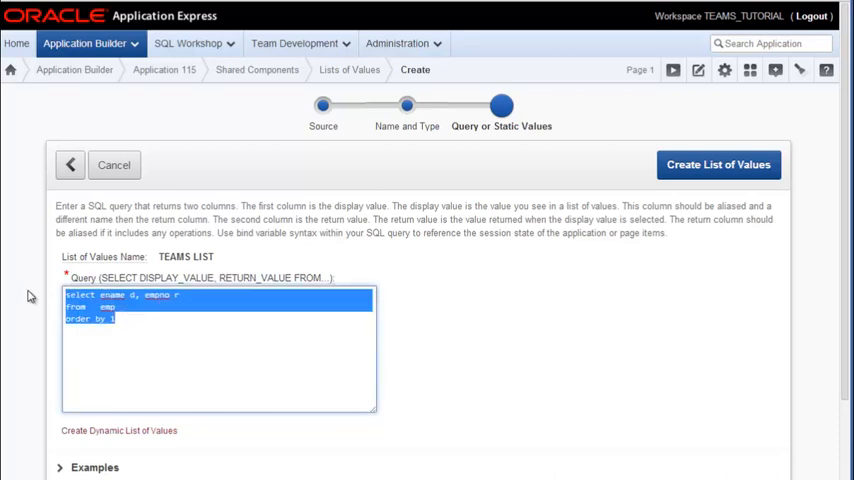
Step: Enter the query 'select team_name d, teamid r from teams order by 1' for Teams List
{"action": "type", "text": "select team_name d, teamid r"}
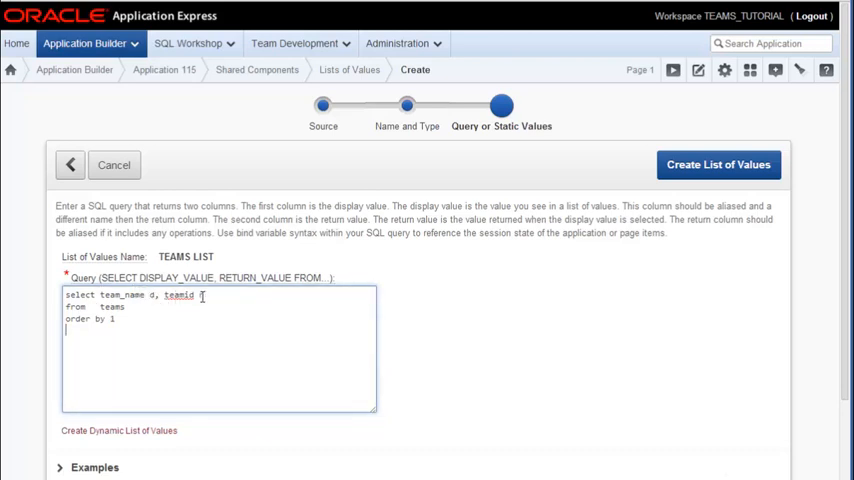
{"action": "type", "text": "r"}
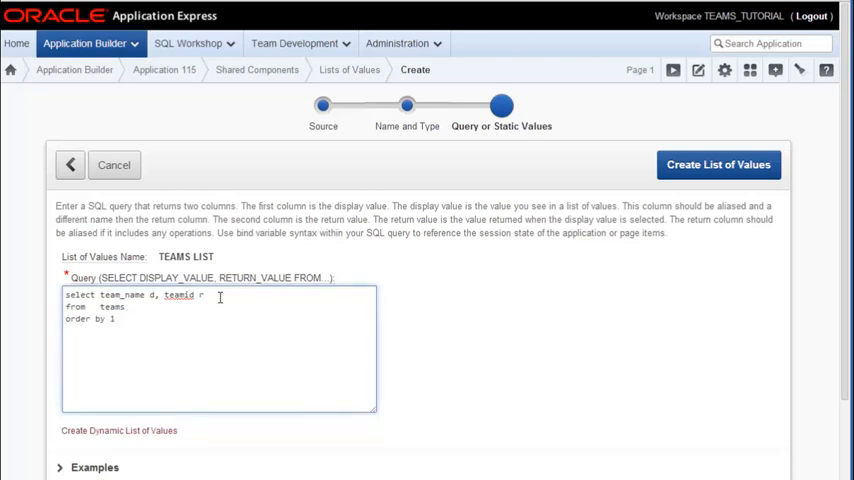
{"action": "mouse_move", "coordinate": [500, 222]}
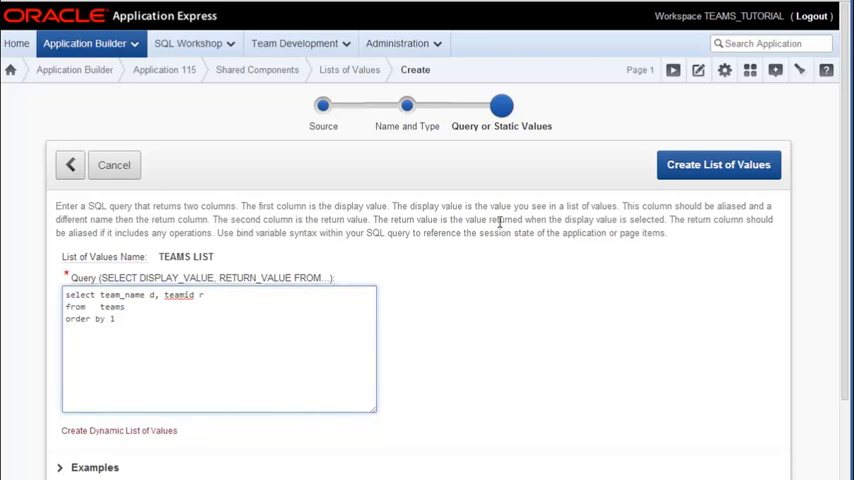
{"action": "mouse_move", "coordinate": [718, 164]}
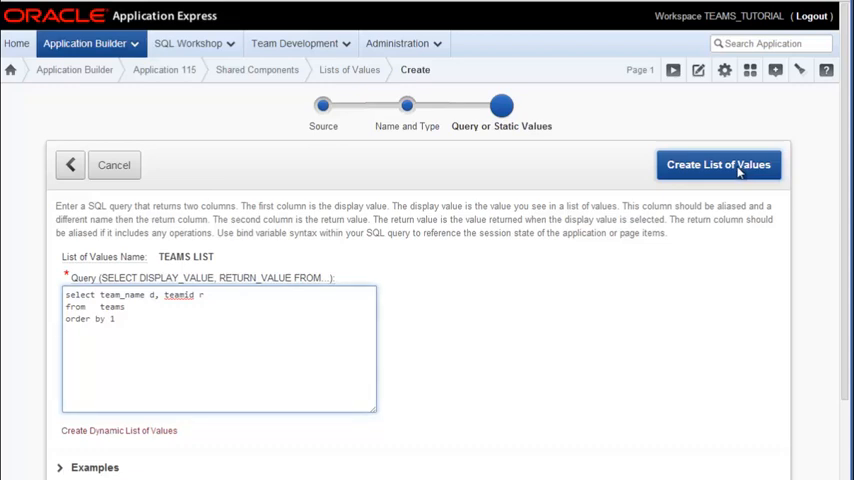
Step: Create the Teams List of values, return to Application 115 and run it
{"action": "left_click", "coordinate": [718, 164]}
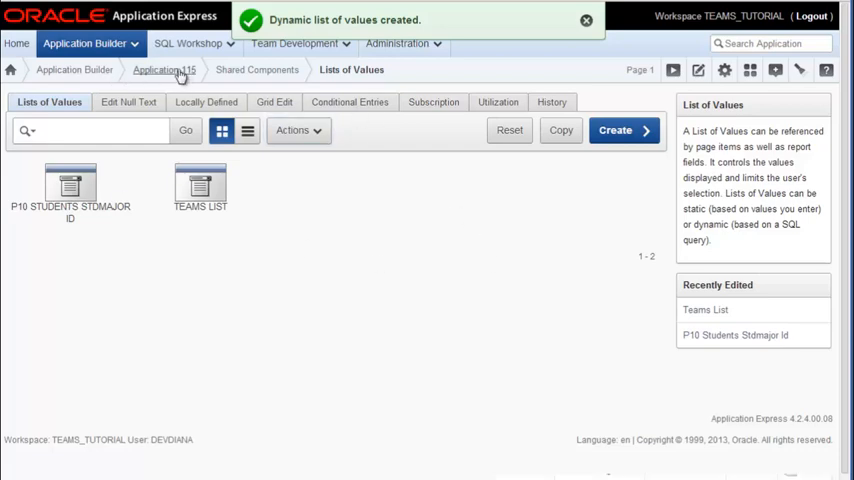
{"action": "left_click", "coordinate": [166, 68]}
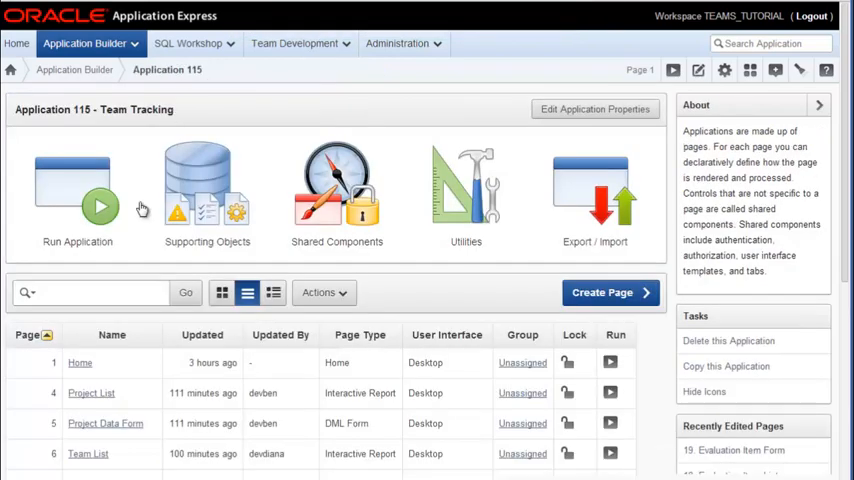
{"action": "scroll", "scroll_direction": "down", "scroll_amount": 3}
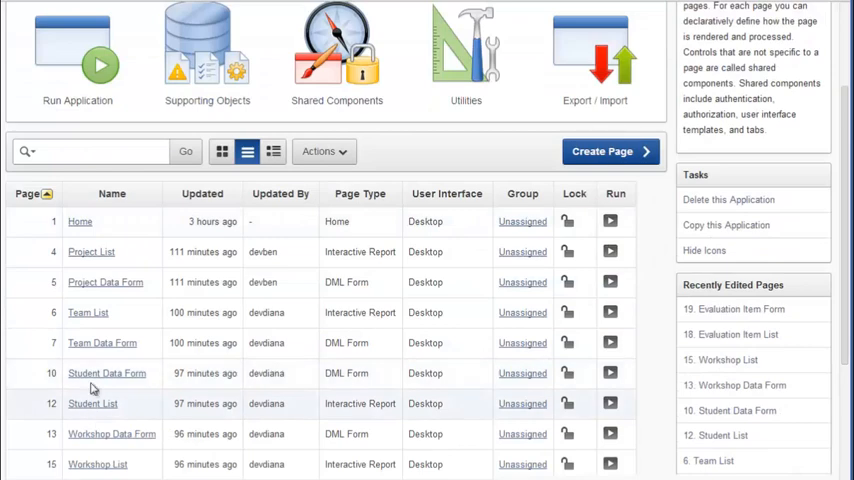
{"action": "mouse_move", "coordinate": [120, 378]}
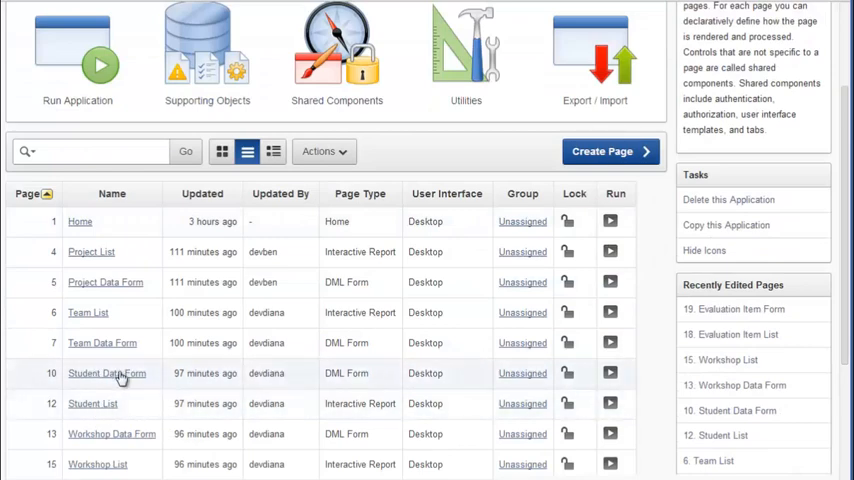
{"action": "left_click", "coordinate": [106, 372]}
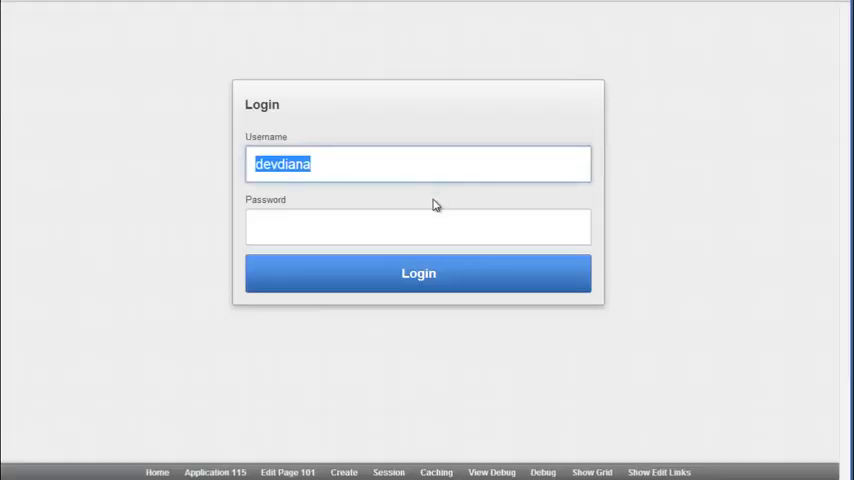
Step: Log in to Team Tracking, go to Students and open one student's record
{"action": "left_click", "coordinate": [418, 272]}
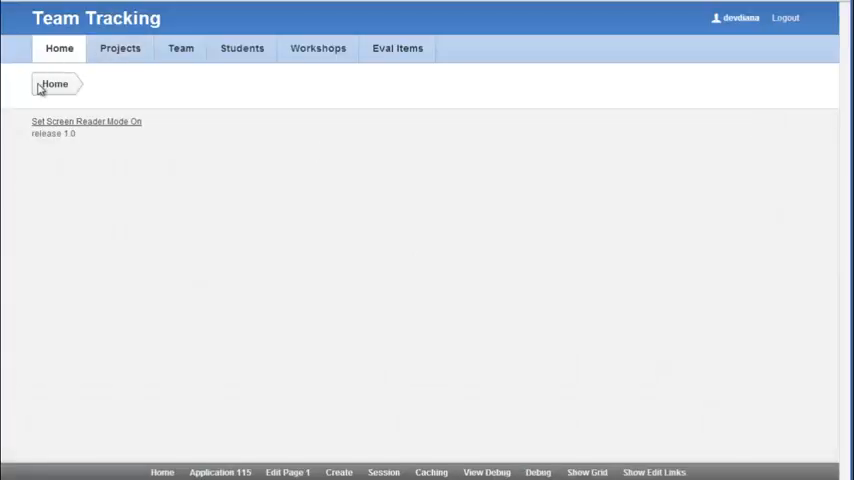
{"action": "left_click", "coordinate": [240, 48]}
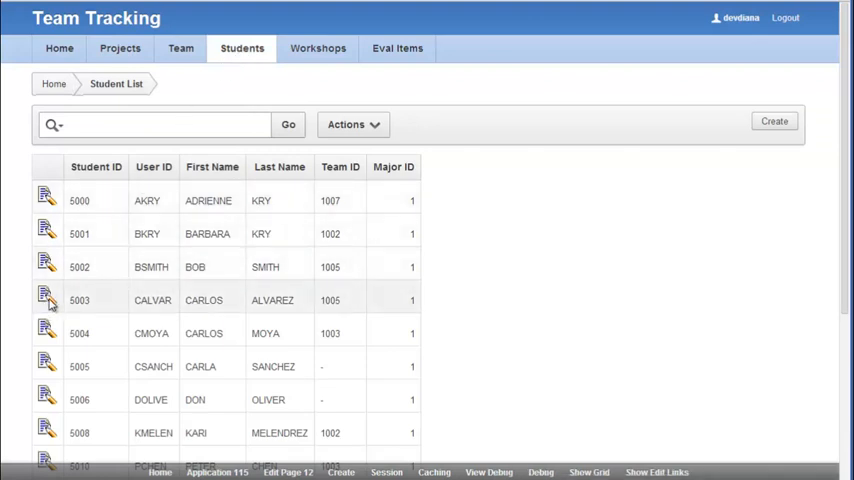
{"action": "left_click", "coordinate": [48, 296]}
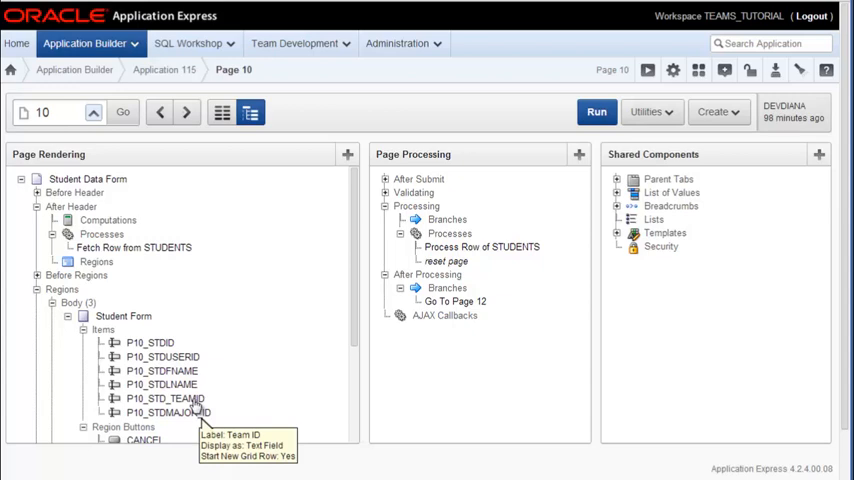
{"action": "mouse_move", "coordinate": [168, 318]}
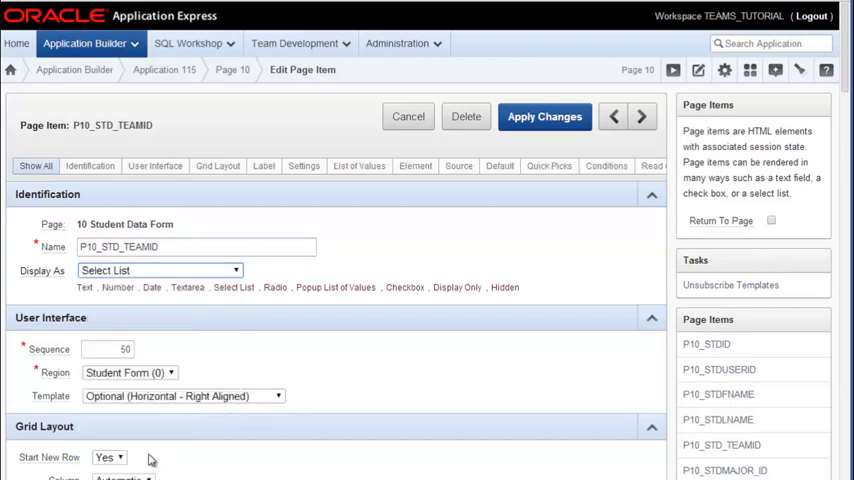
{"action": "mouse_move", "coordinate": [360, 164]}
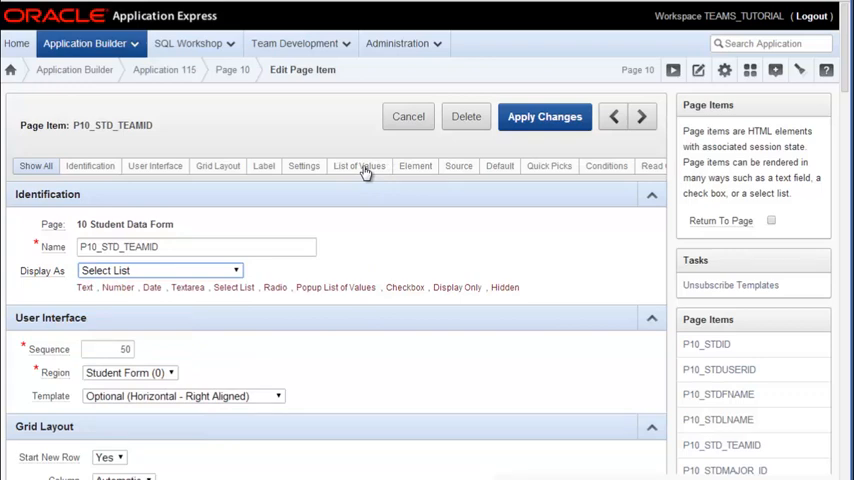
{"action": "mouse_move", "coordinate": [94, 172]}
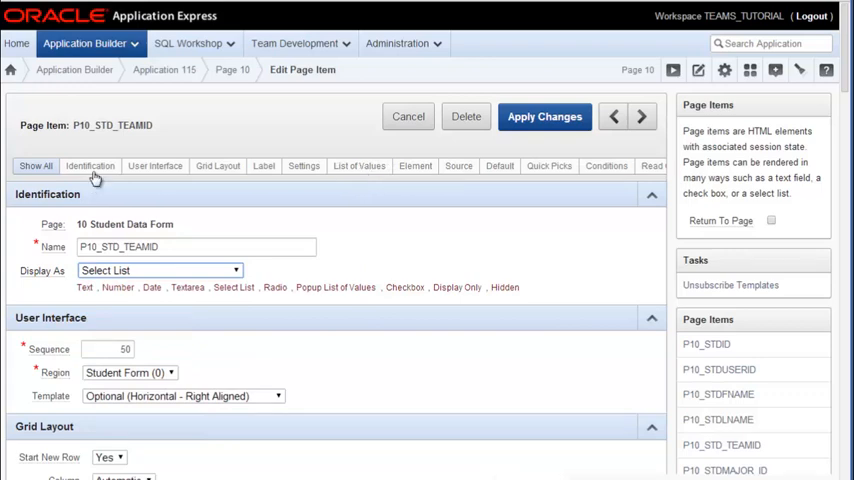
{"action": "mouse_move", "coordinate": [260, 432]}
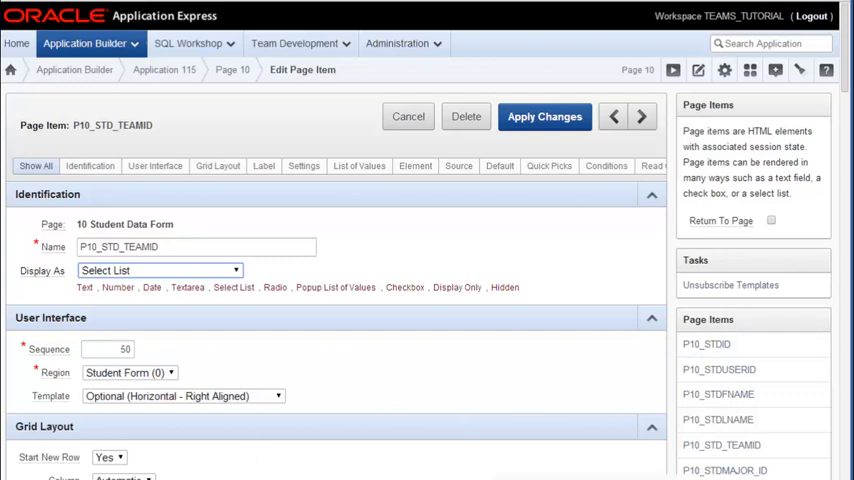
Step: Set Team ID's Named LOV to TEAMS LIST, Display Null Value Yes, with '-' as the null display value
{"action": "scroll", "scroll_direction": "down", "scroll_amount": 3}
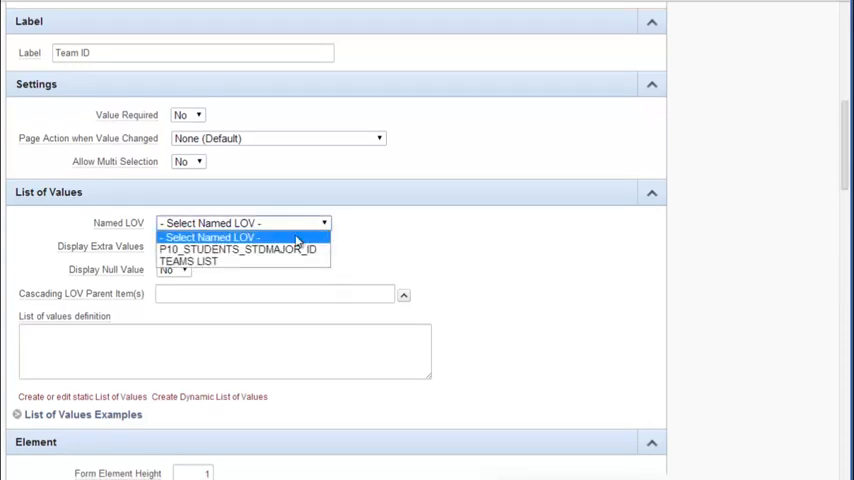
{"action": "left_click", "coordinate": [188, 260]}
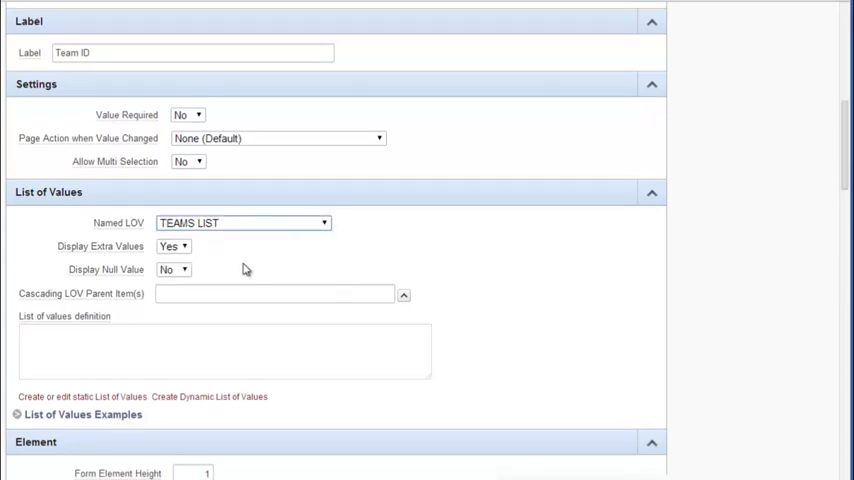
{"action": "mouse_move", "coordinate": [90, 278]}
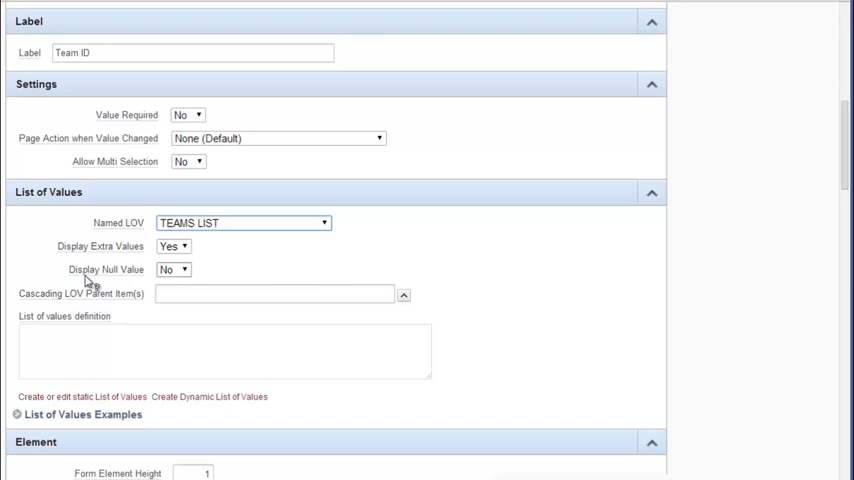
{"action": "mouse_move", "coordinate": [168, 288]}
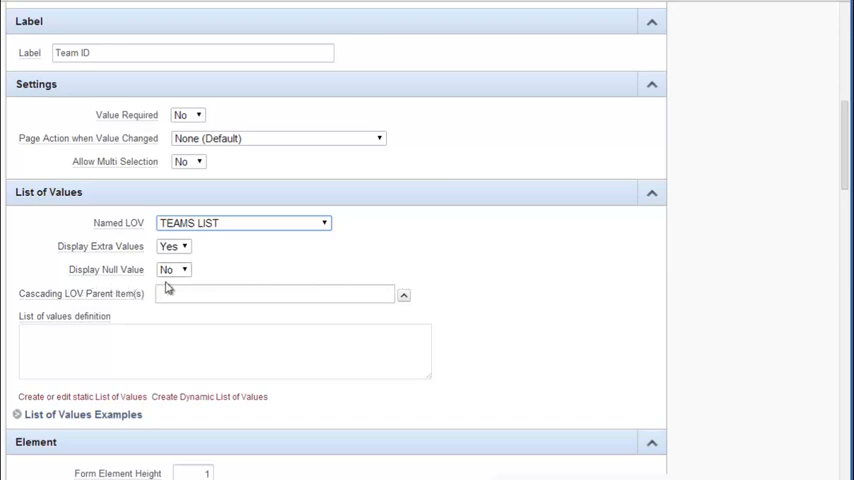
{"action": "mouse_move", "coordinate": [280, 262]}
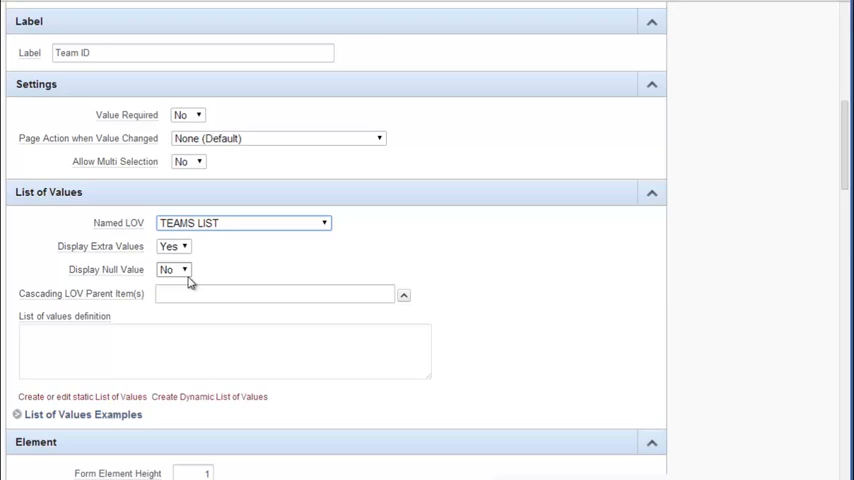
{"action": "mouse_move", "coordinate": [188, 278]}
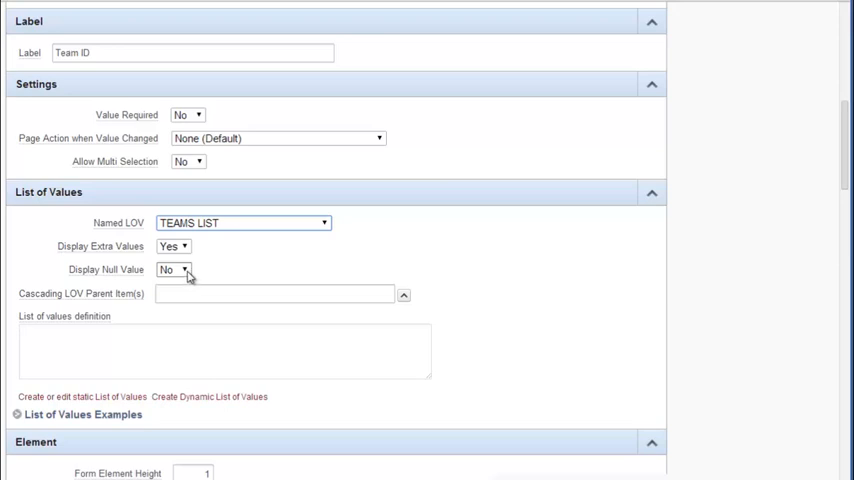
{"action": "left_click", "coordinate": [172, 268]}
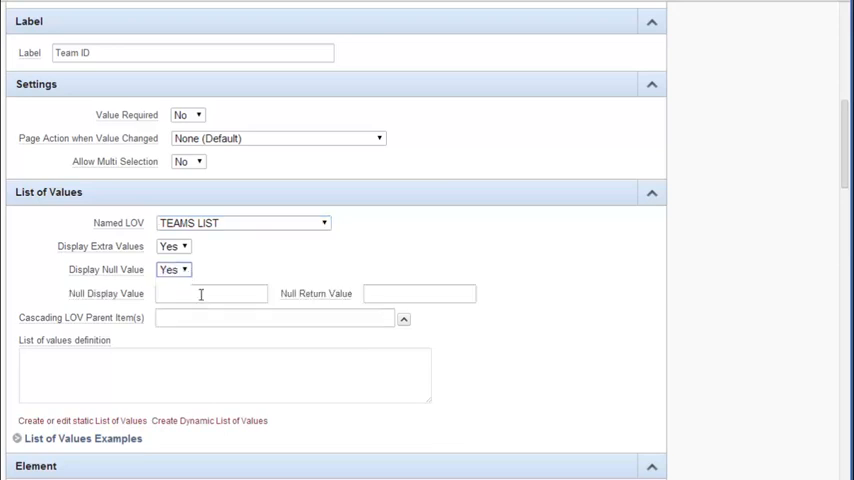
{"action": "type", "text": "-"}
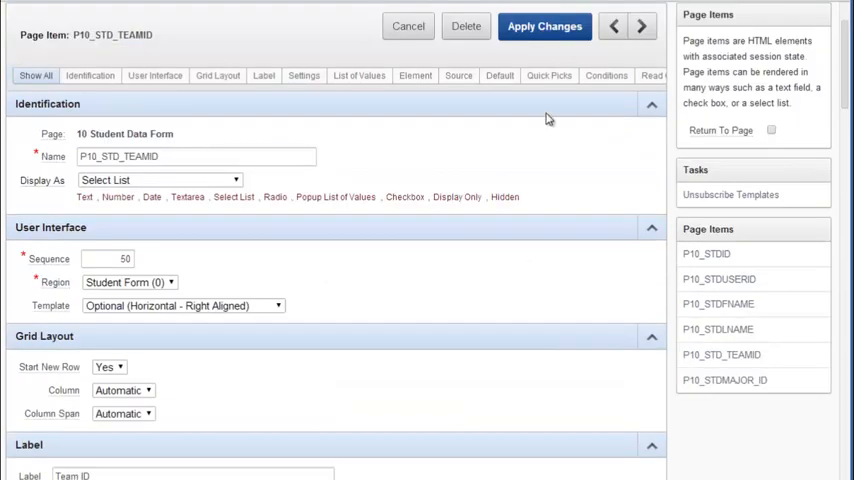
Step: Apply the Team ID changes, cancel back to the Student List and open student 5005 with no team
{"action": "left_click", "coordinate": [544, 26]}
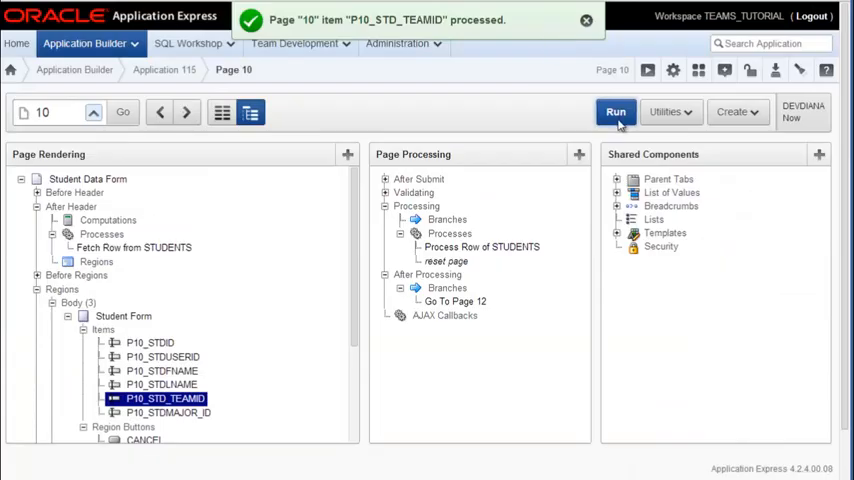
{"action": "left_click", "coordinate": [616, 112]}
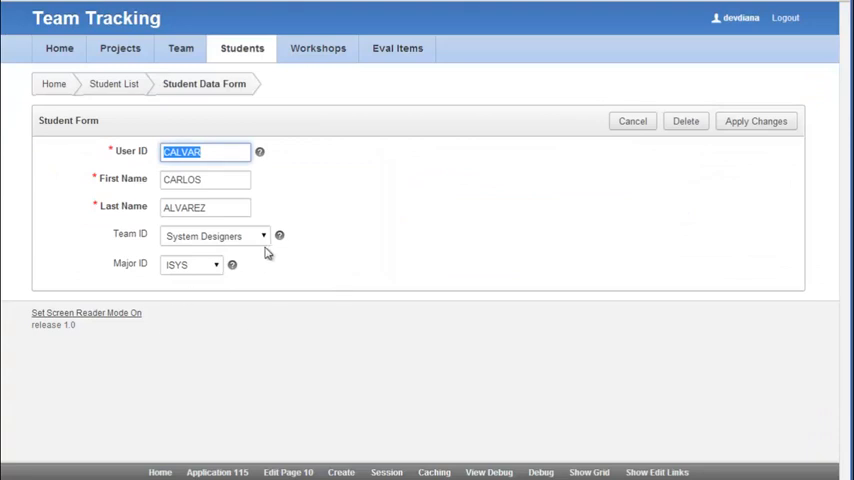
{"action": "left_click", "coordinate": [262, 236]}
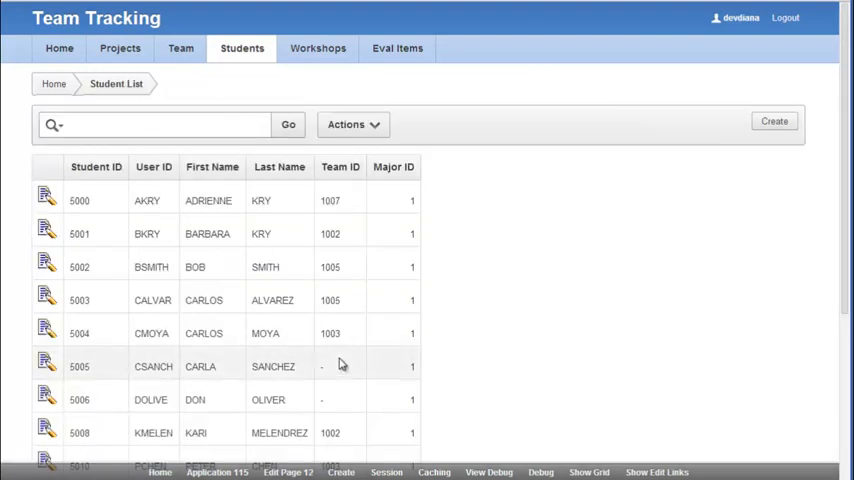
{"action": "mouse_move", "coordinate": [296, 380]}
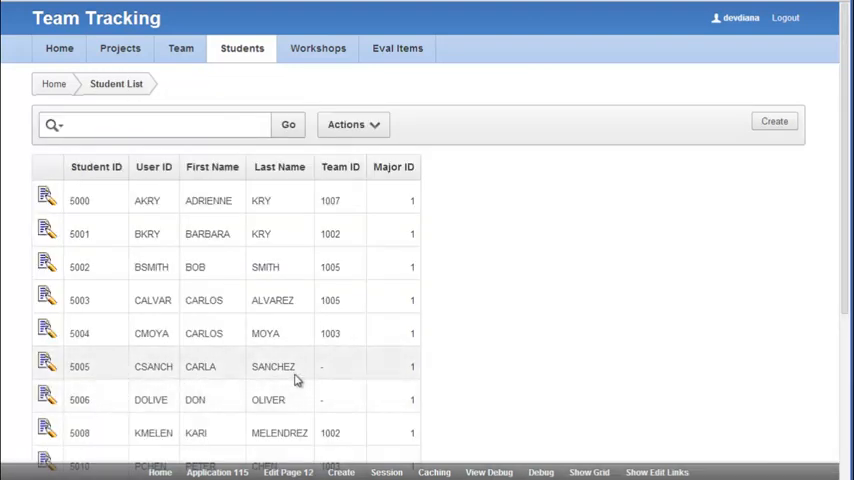
{"action": "left_click", "coordinate": [48, 366]}
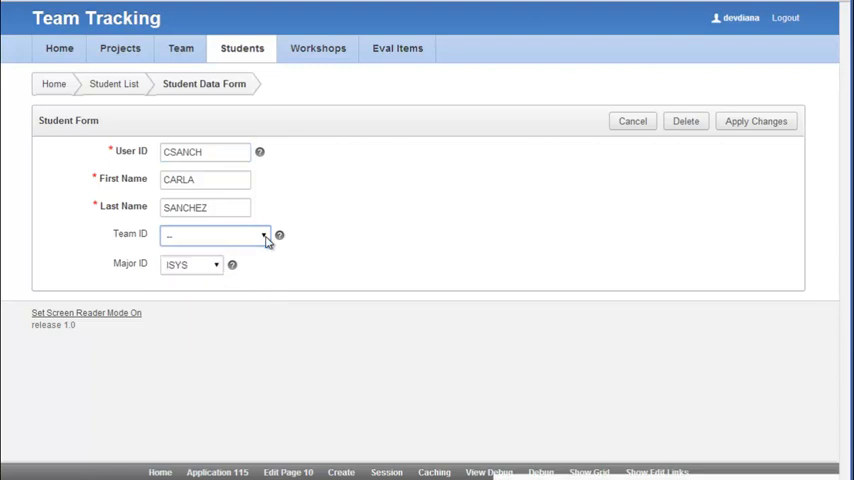
{"action": "mouse_move", "coordinate": [412, 292]}
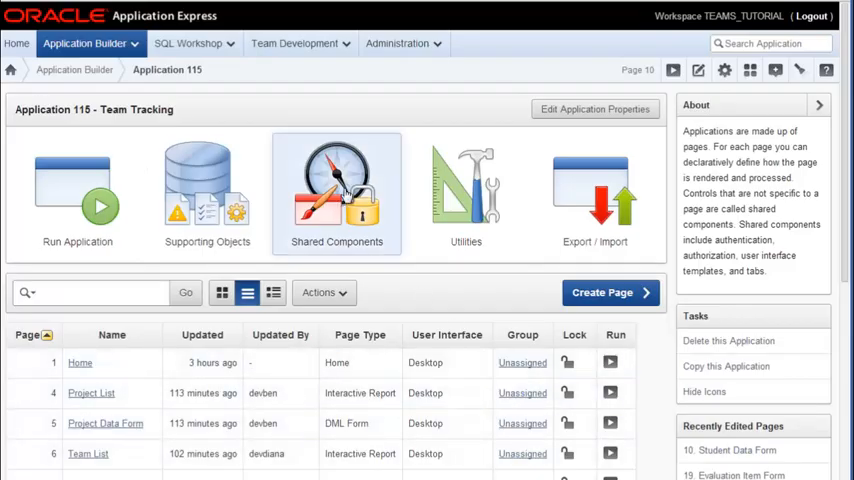
Step: Go to Shared Components and view Lists of Values, now showing the student major list and TEAMS LIST
{"action": "left_click", "coordinate": [336, 190]}
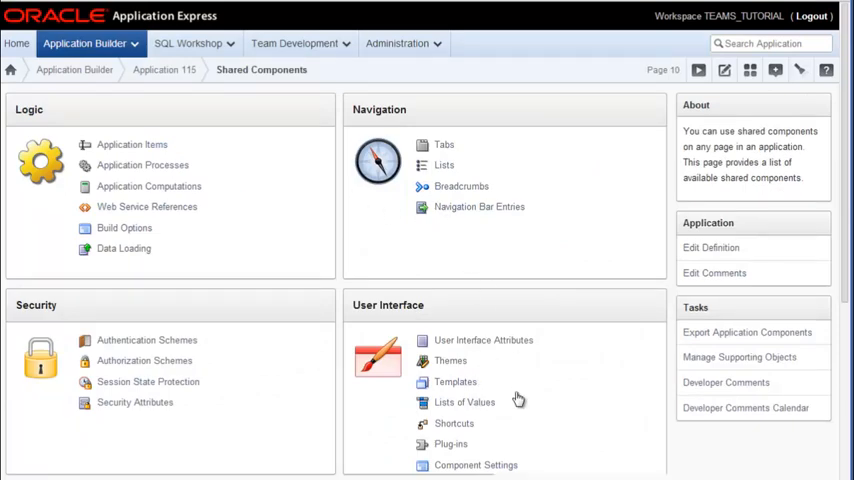
{"action": "left_click", "coordinate": [464, 402]}
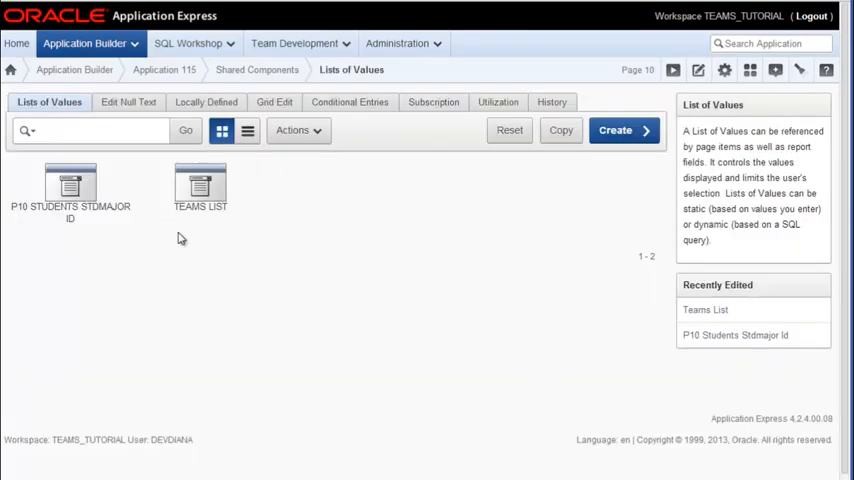
{"action": "mouse_move", "coordinate": [434, 280]}
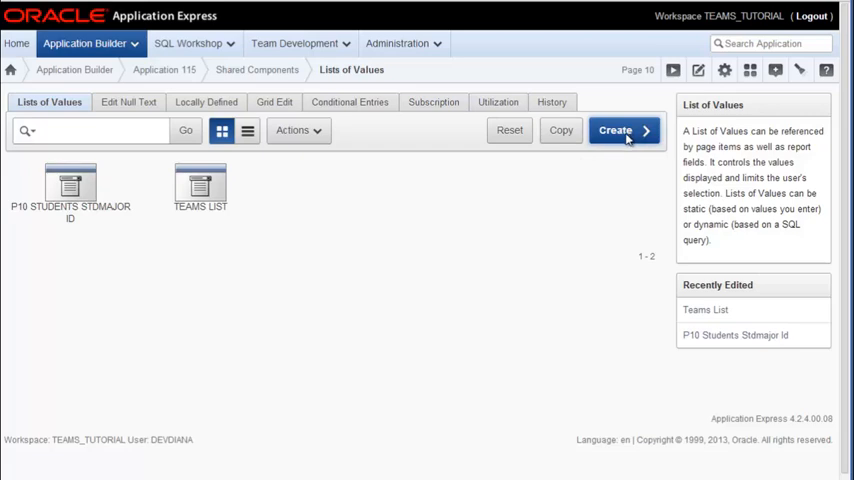
Step: Create a list of values from scratch named Project List, typed Dynamic, and continue to its query
{"action": "left_click", "coordinate": [616, 130]}
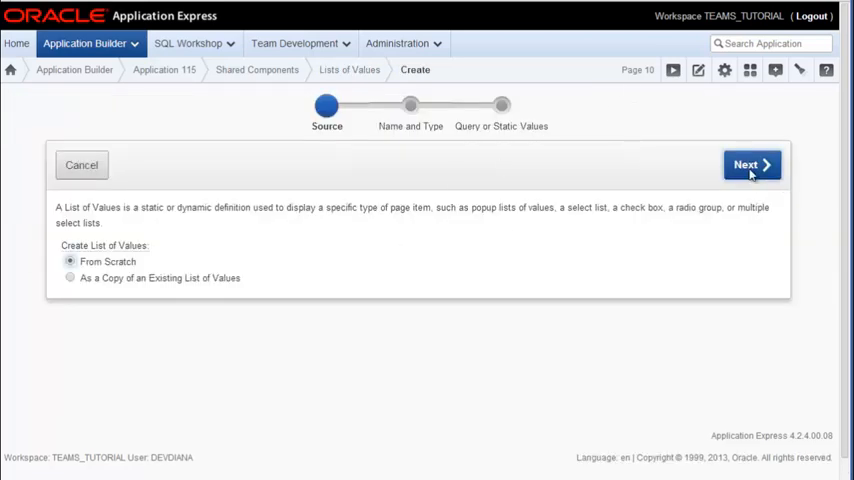
{"action": "left_click", "coordinate": [752, 164]}
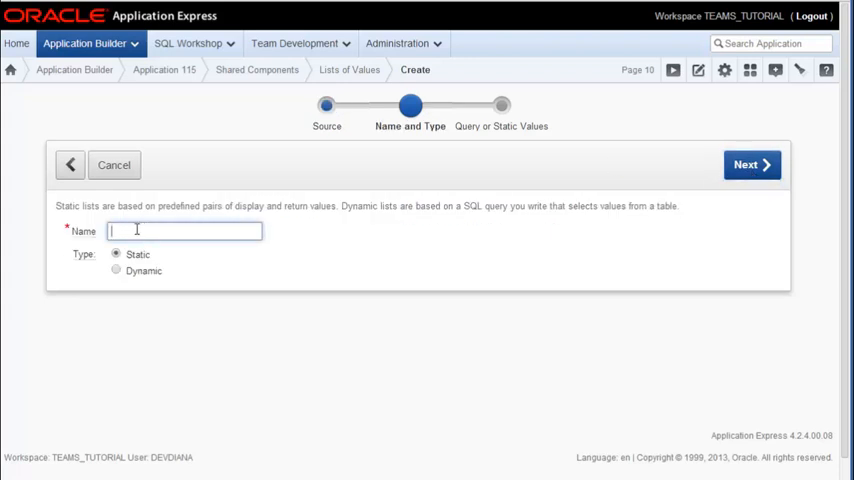
{"action": "type", "text": "Por"}
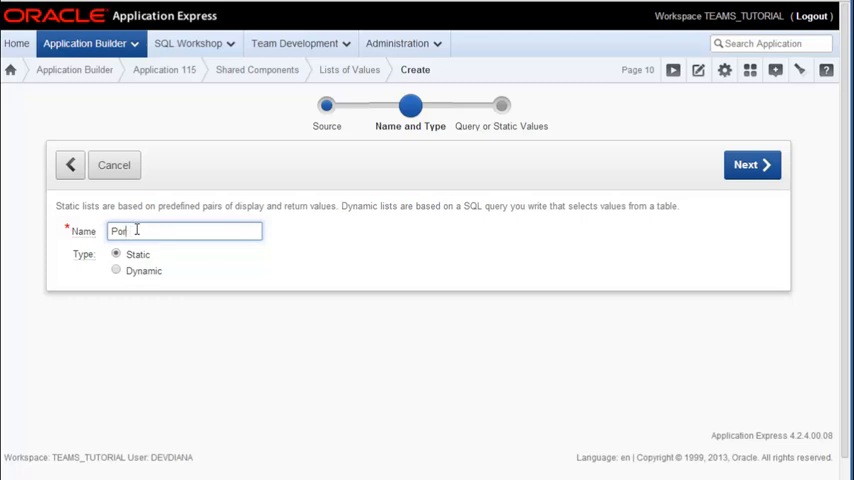
{"action": "type", "text": "Project Li"}
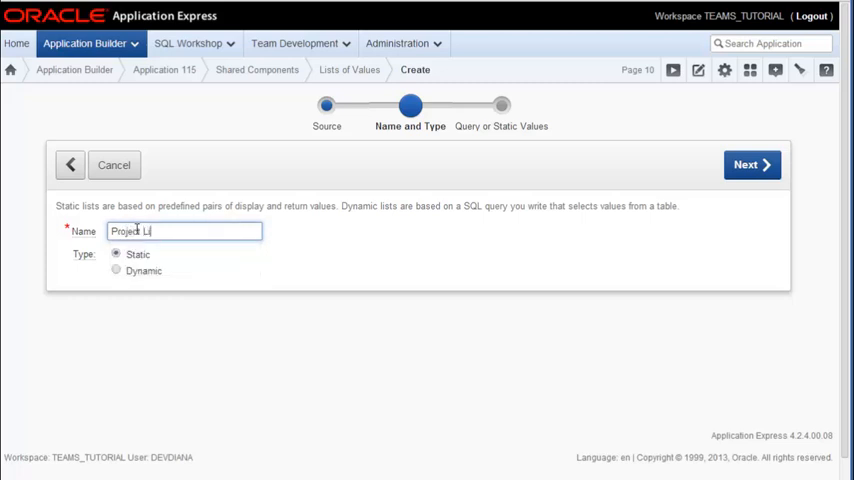
{"action": "type", "text": "st"}
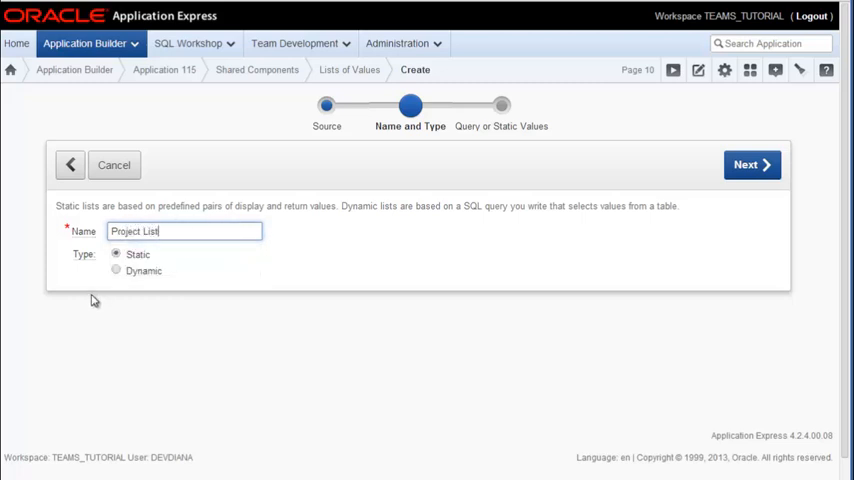
{"action": "left_click", "coordinate": [116, 272]}
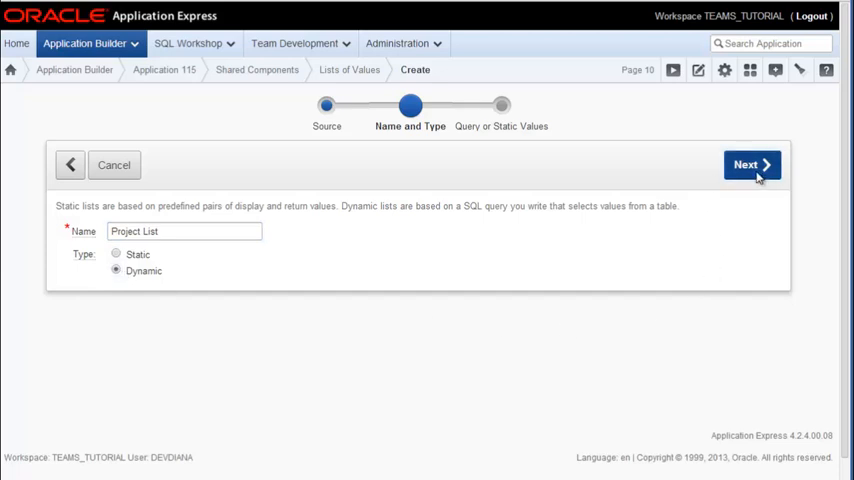
{"action": "left_click", "coordinate": [752, 164]}
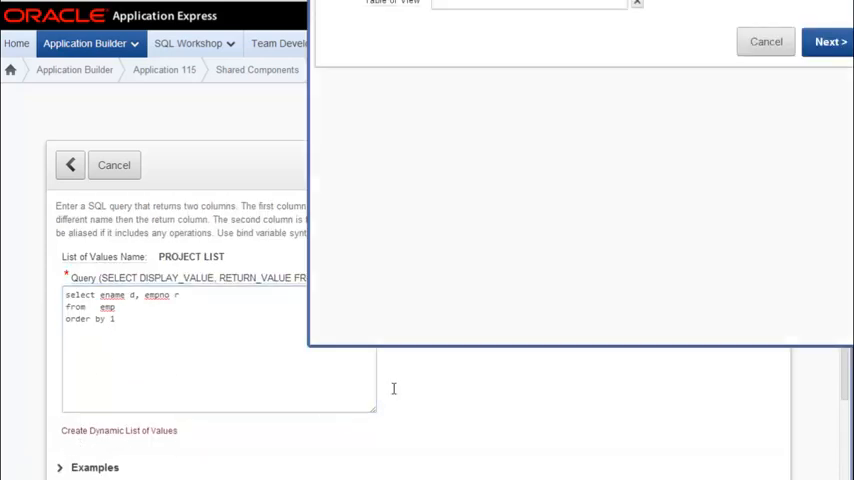
Step: Use the dynamic LOV builder with the PROJECTS table as the source
{"action": "left_click", "coordinate": [118, 430]}
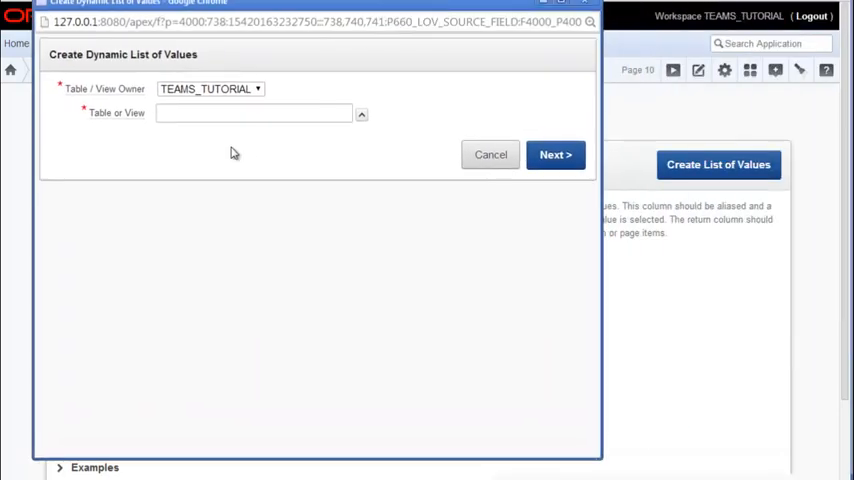
{"action": "mouse_move", "coordinate": [230, 144]}
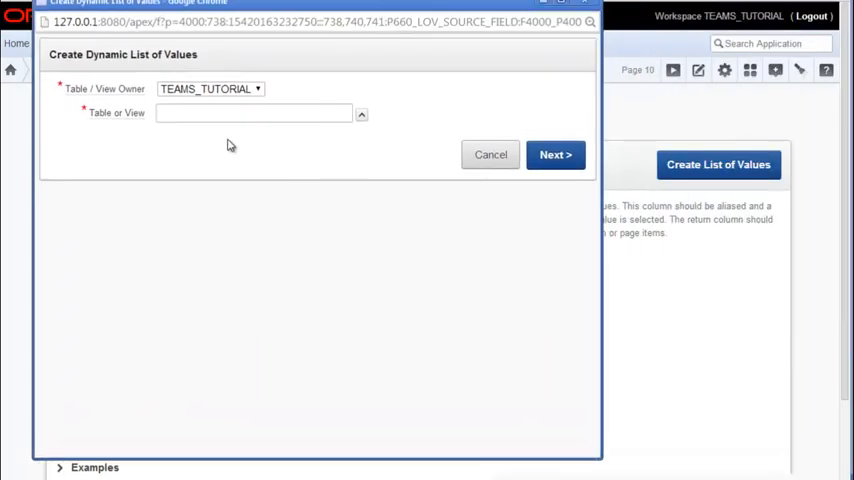
{"action": "mouse_move", "coordinate": [208, 144]}
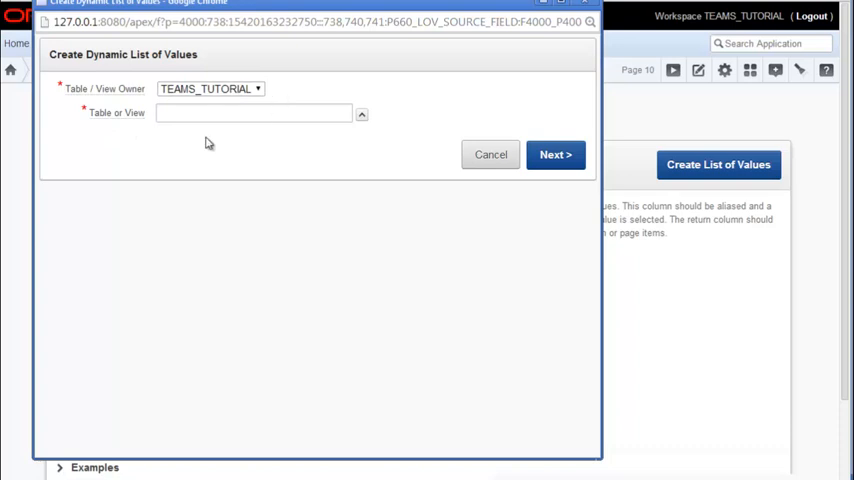
{"action": "mouse_move", "coordinate": [362, 114]}
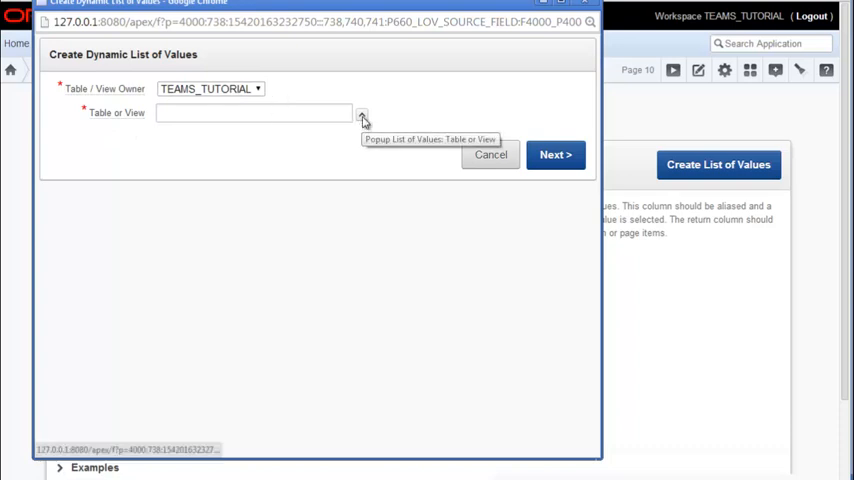
{"action": "left_click", "coordinate": [360, 114]}
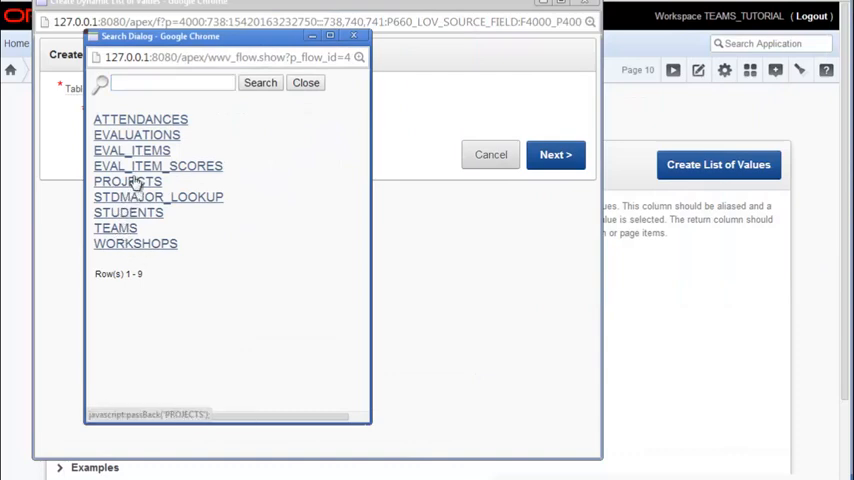
{"action": "left_click", "coordinate": [128, 180]}
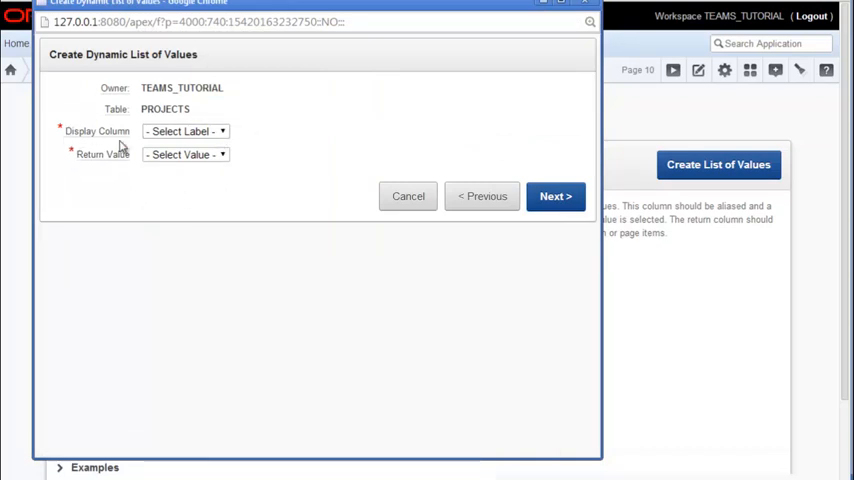
Step: Display PROJ_NAME, return PROJECTID, and insert the generated query into the list
{"action": "left_click", "coordinate": [184, 132]}
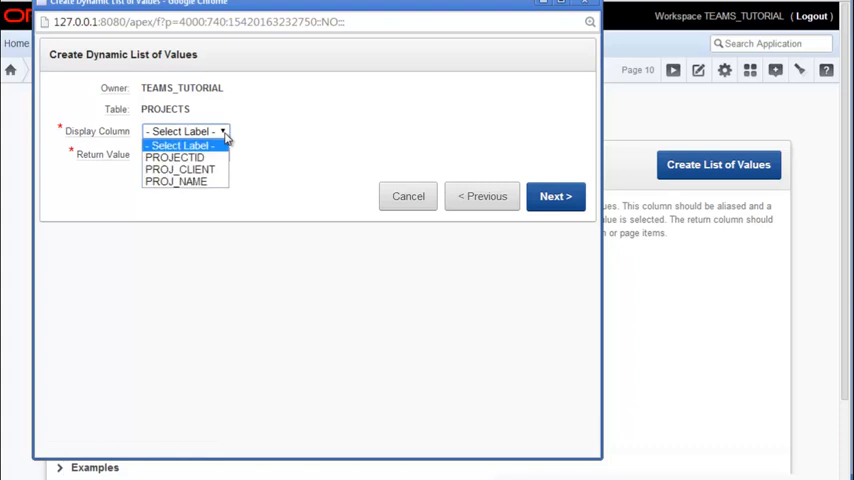
{"action": "left_click", "coordinate": [176, 182]}
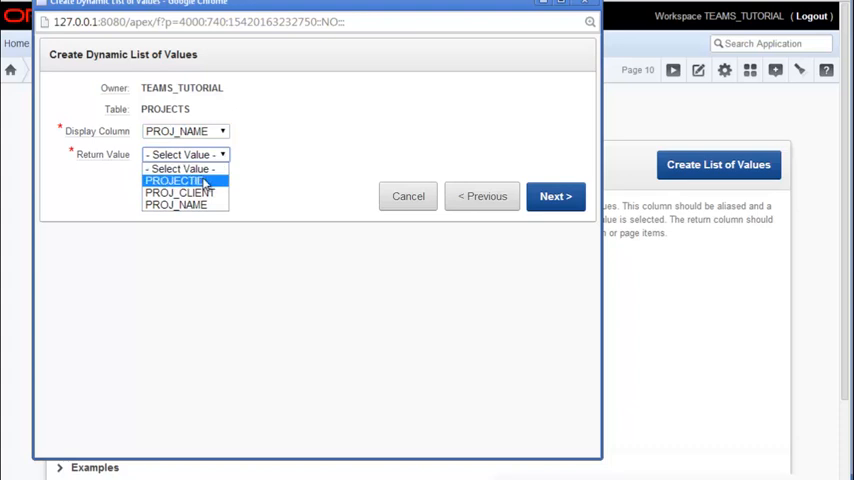
{"action": "left_click", "coordinate": [176, 180]}
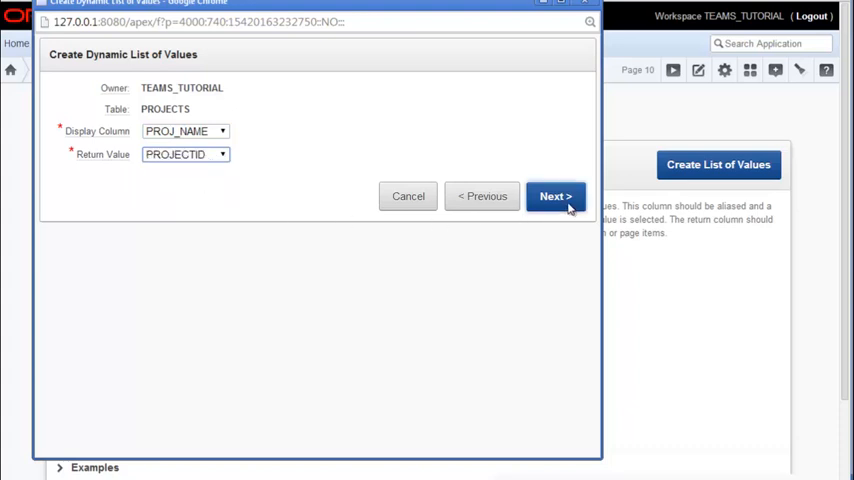
{"action": "left_click", "coordinate": [556, 196]}
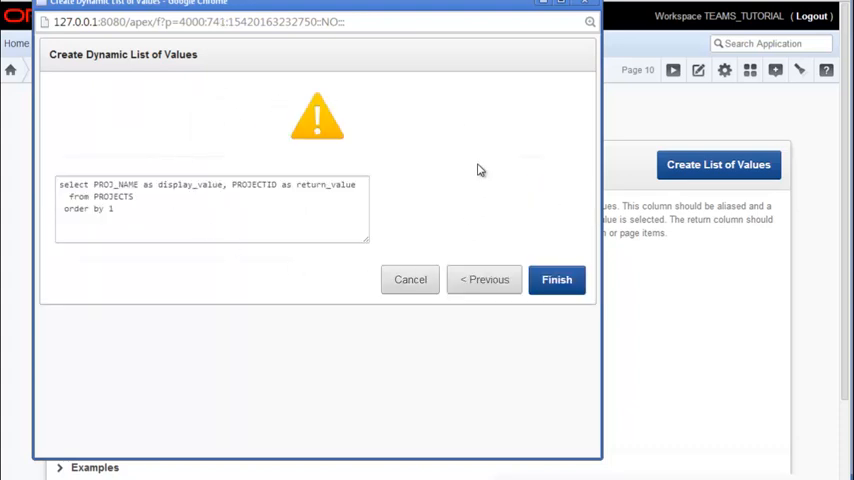
{"action": "mouse_move", "coordinate": [296, 260]}
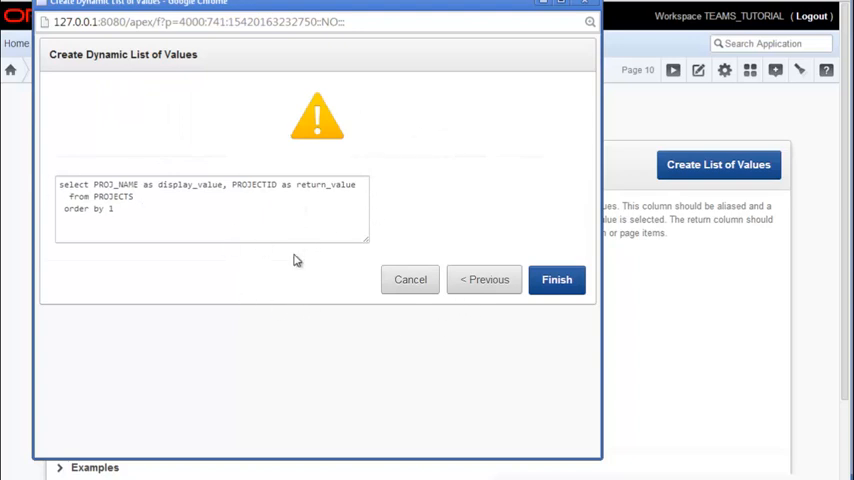
{"action": "left_click", "coordinate": [556, 280]}
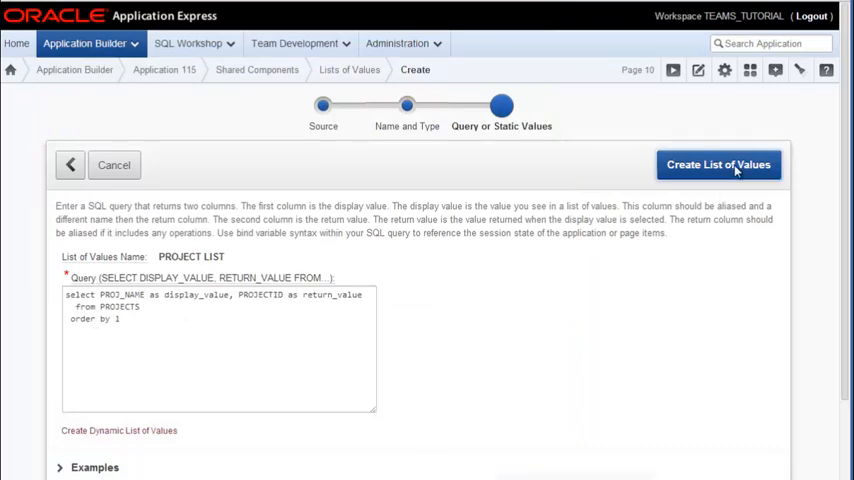
Step: Finish creating Project List, run Team Tracking and open the DBMS Associates team form
{"action": "left_click", "coordinate": [718, 164]}
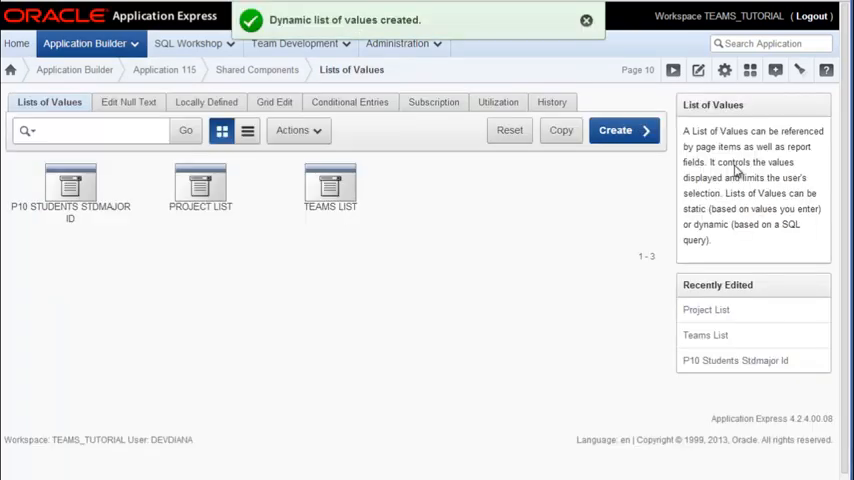
{"action": "left_click", "coordinate": [164, 68]}
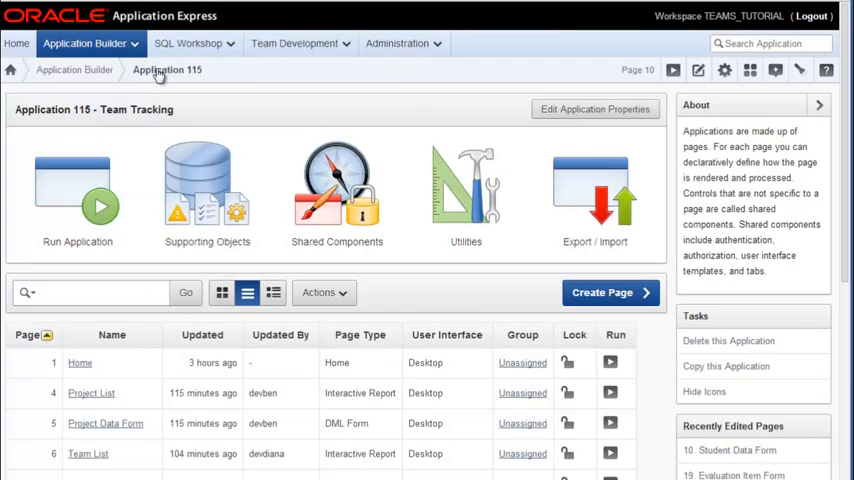
{"action": "left_click", "coordinate": [76, 196]}
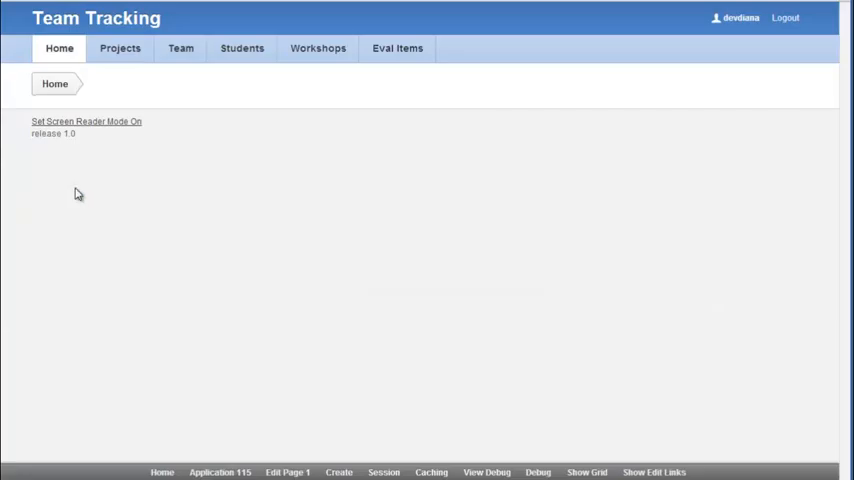
{"action": "mouse_move", "coordinate": [238, 180]}
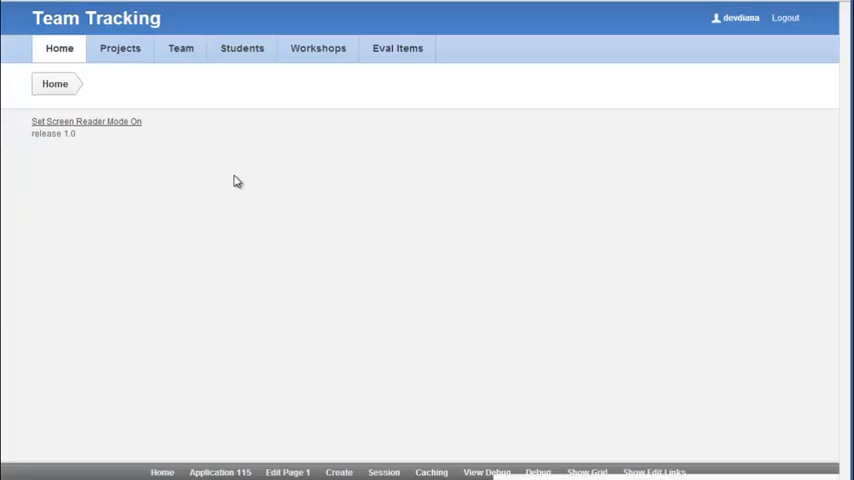
{"action": "left_click", "coordinate": [180, 48]}
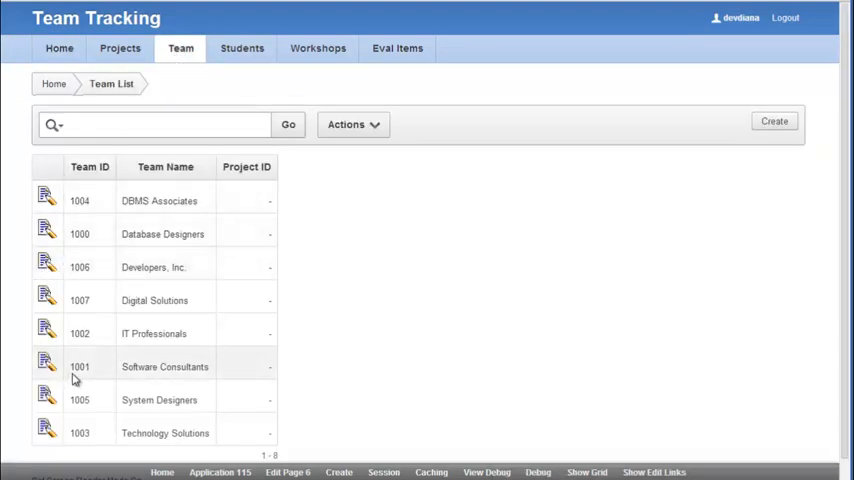
{"action": "mouse_move", "coordinate": [48, 200]}
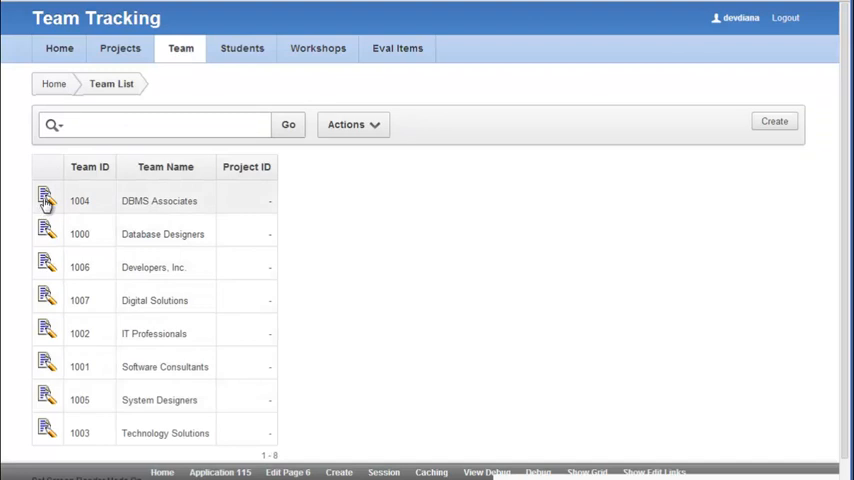
{"action": "left_click", "coordinate": [46, 200]}
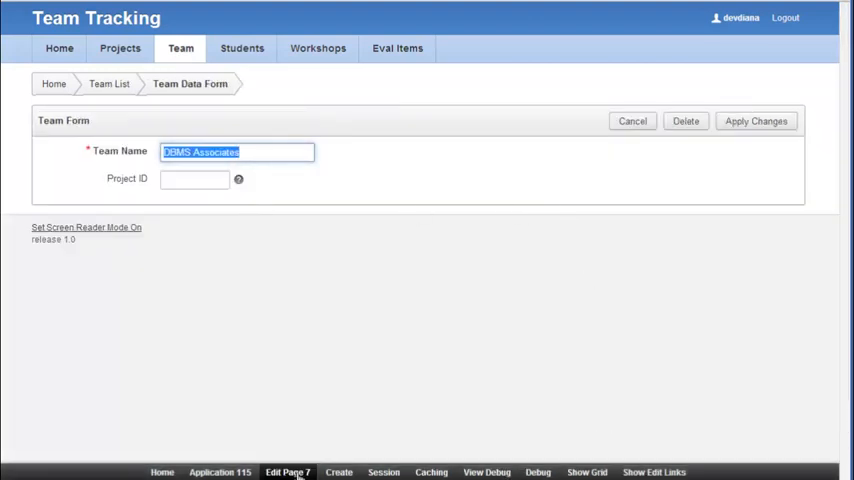
Step: Make P7_PROJECTID a Select List using the PROJECT LIST named LOV and apply the changes
{"action": "left_click", "coordinate": [288, 472]}
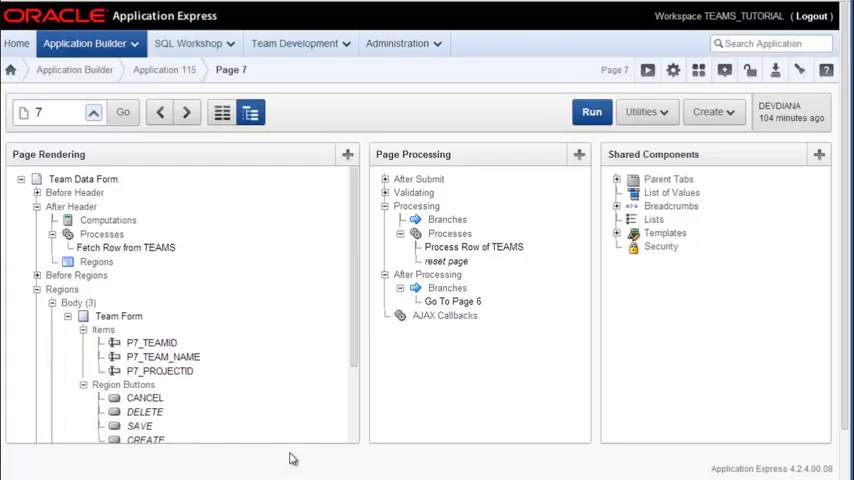
{"action": "mouse_move", "coordinate": [160, 370]}
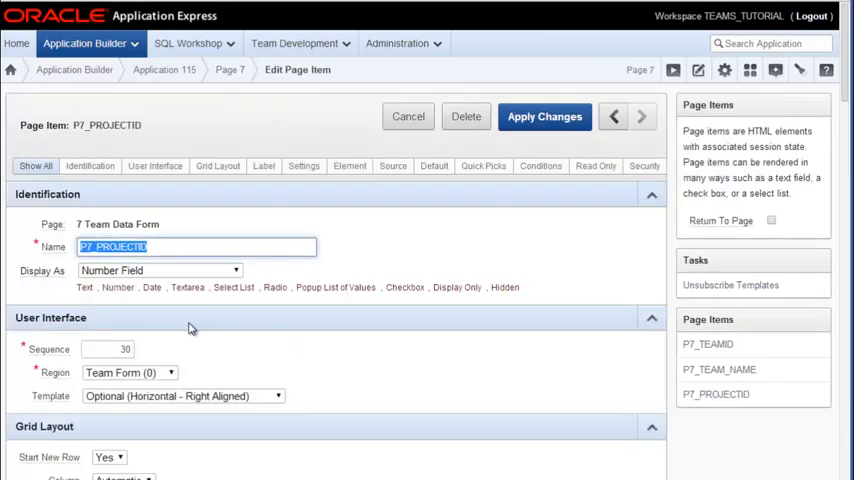
{"action": "left_click", "coordinate": [236, 270]}
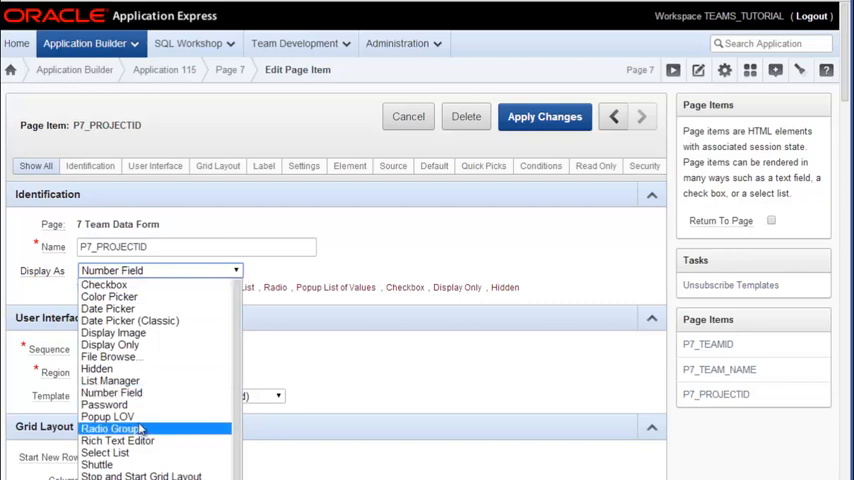
{"action": "mouse_move", "coordinate": [104, 452]}
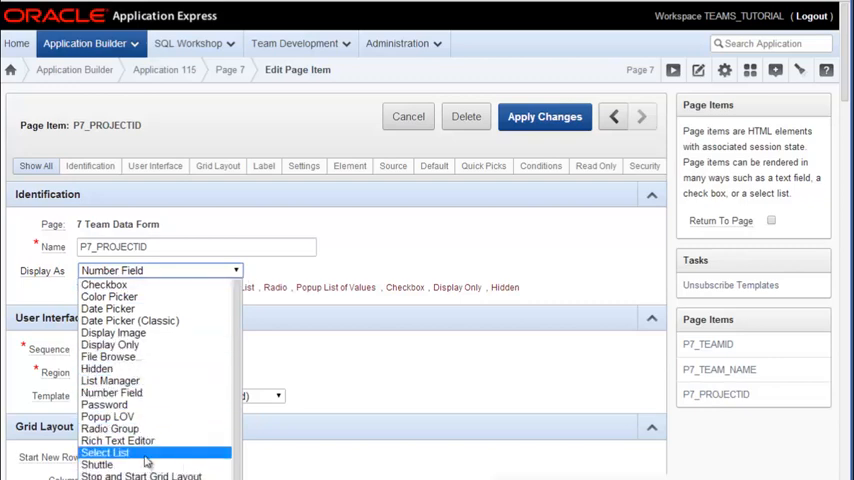
{"action": "left_click", "coordinate": [104, 452]}
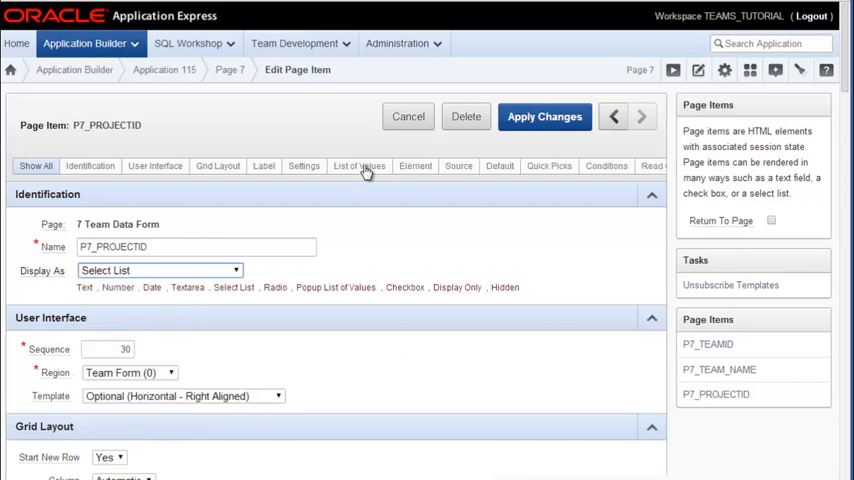
{"action": "left_click", "coordinate": [358, 164]}
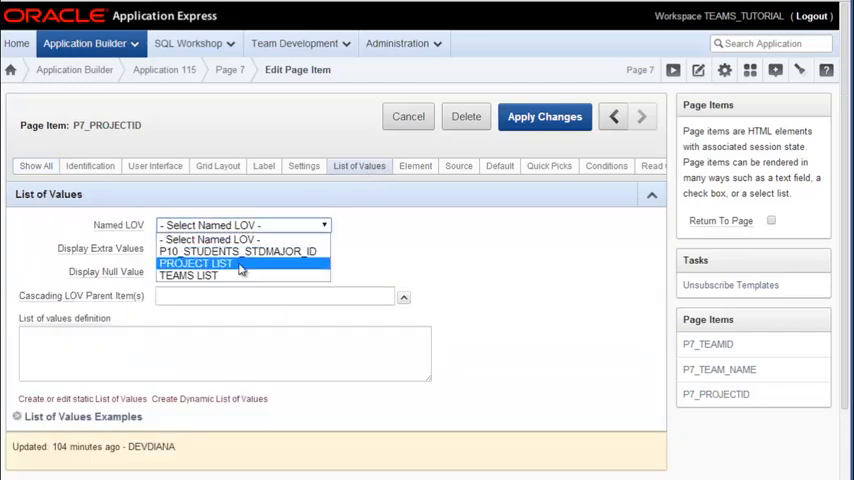
{"action": "left_click", "coordinate": [196, 264]}
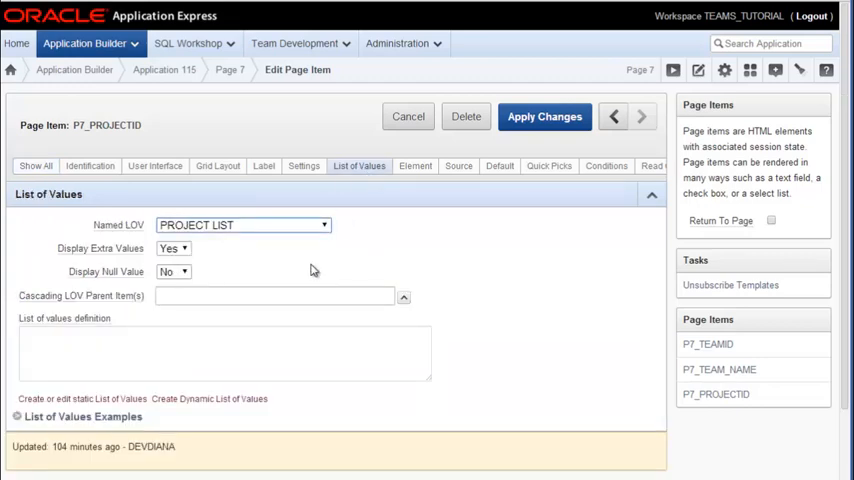
{"action": "mouse_move", "coordinate": [302, 276]}
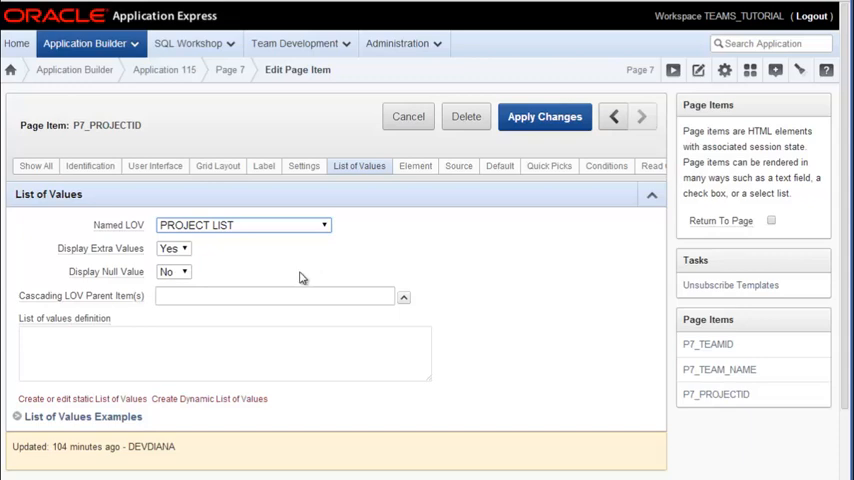
{"action": "mouse_move", "coordinate": [524, 170]}
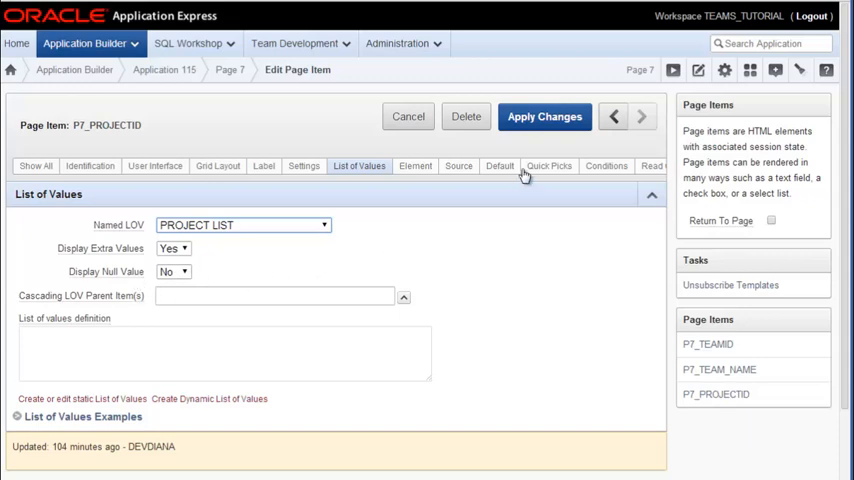
{"action": "left_click", "coordinate": [544, 116]}
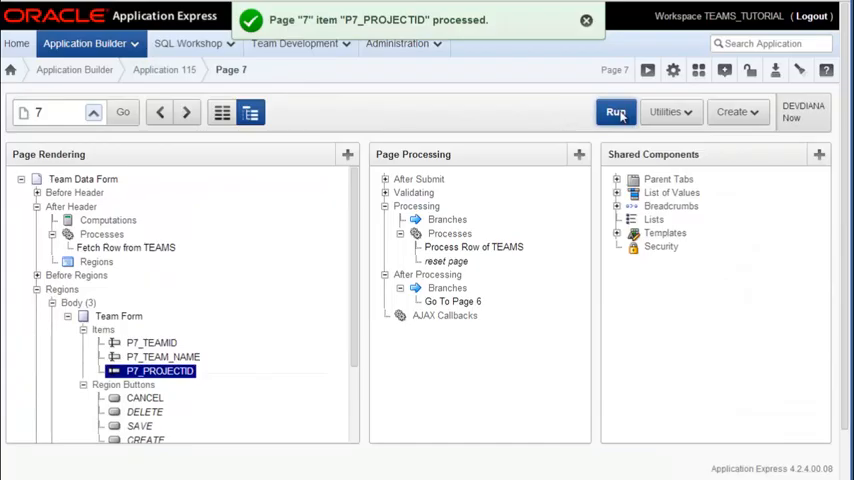
{"action": "left_click", "coordinate": [614, 112]}
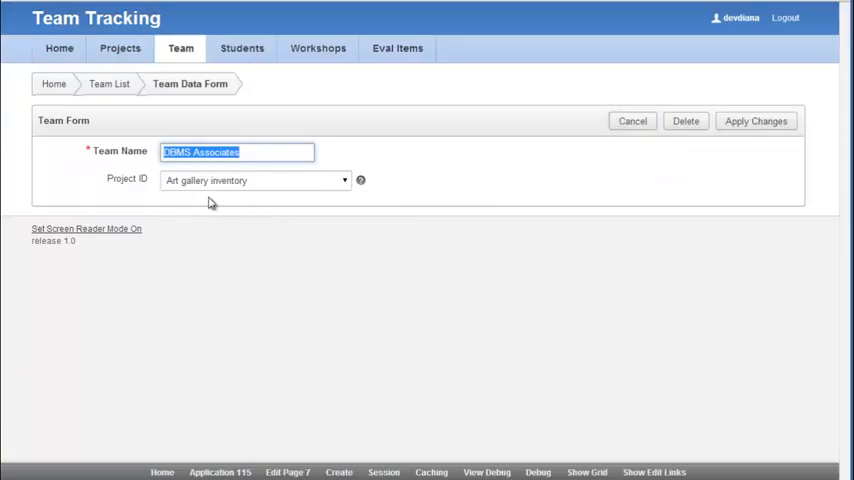
{"action": "mouse_move", "coordinate": [346, 188]}
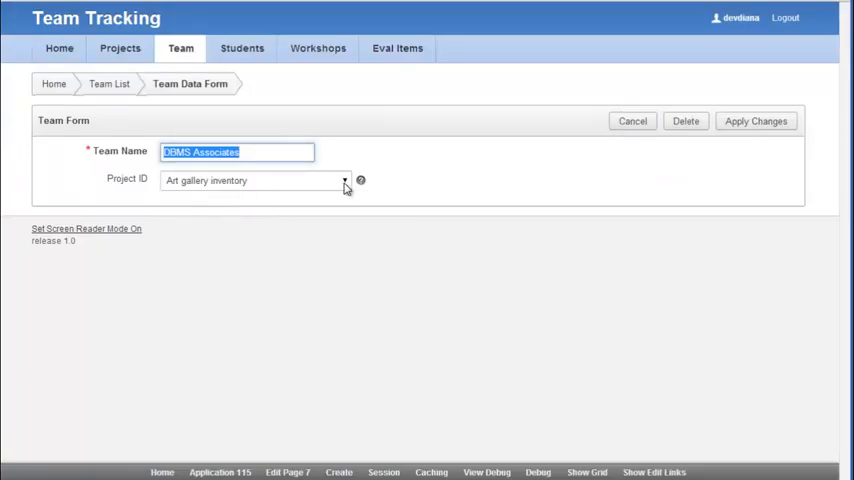
{"action": "left_click", "coordinate": [344, 180]}
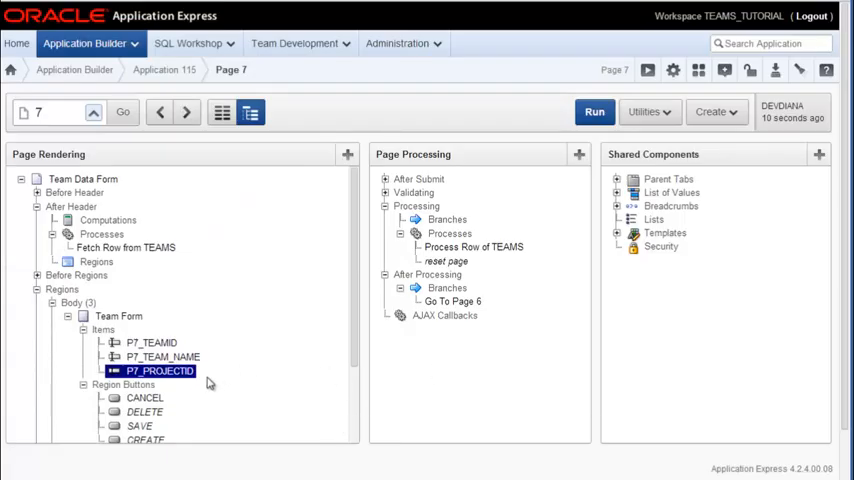
Step: Set Display Null Value to Yes on P7_PROJECTID, apply, and run the form to check
{"action": "double_click", "coordinate": [156, 372]}
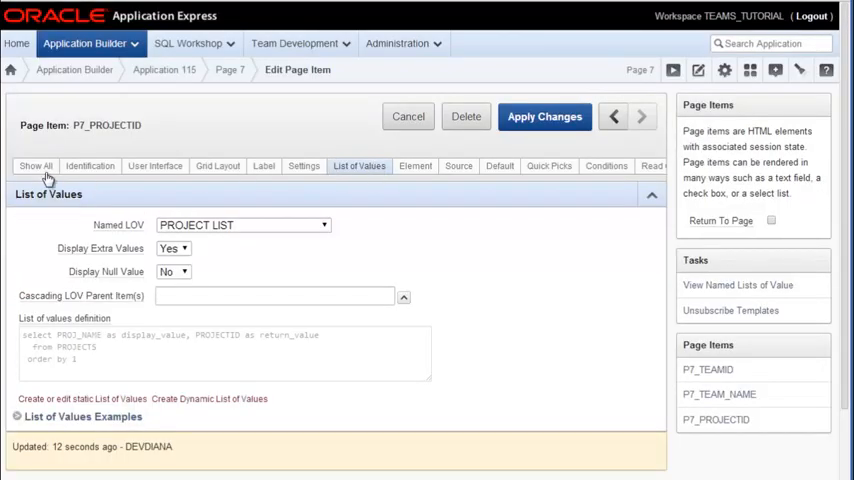
{"action": "scroll", "scroll_direction": "down", "scroll_amount": 3}
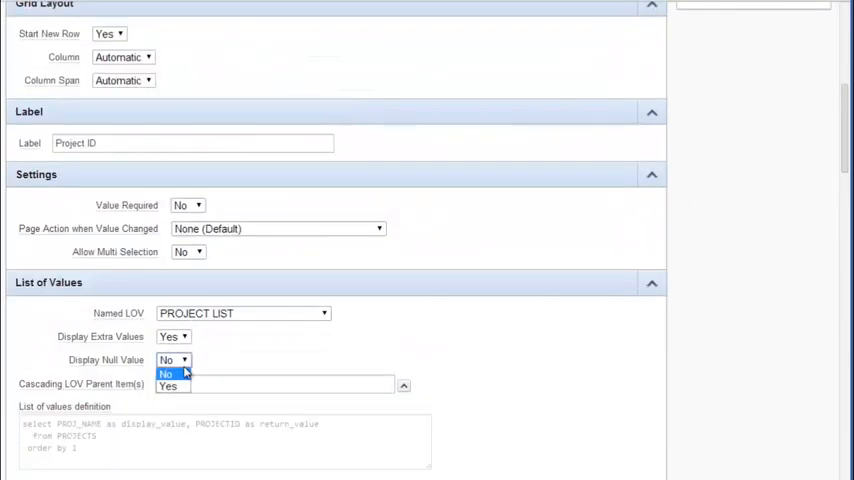
{"action": "left_click", "coordinate": [168, 386]}
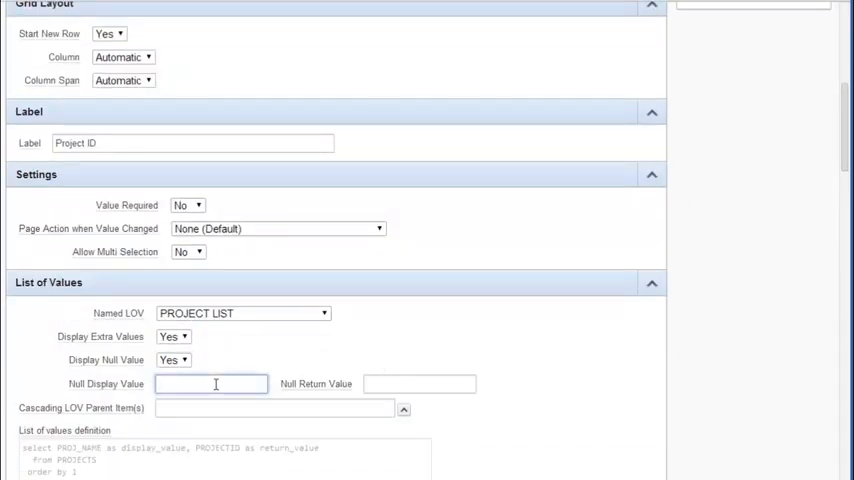
{"action": "scroll", "scroll_direction": "up", "scroll_amount": 3}
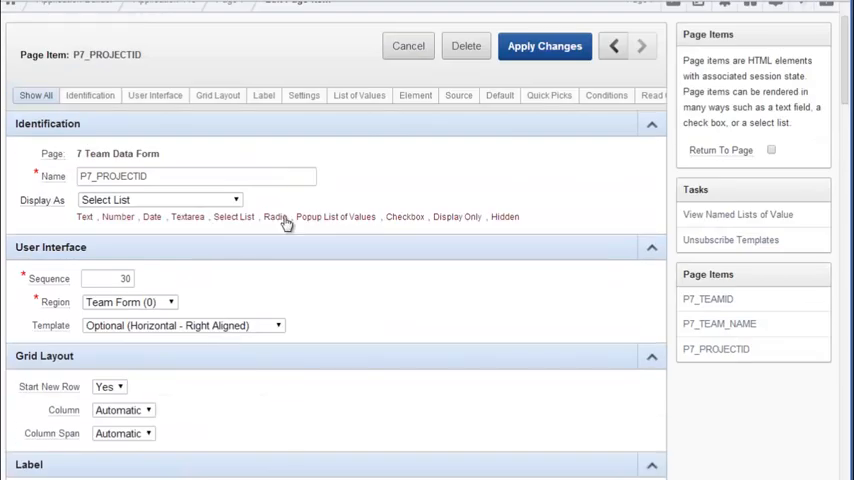
{"action": "left_click", "coordinate": [544, 46]}
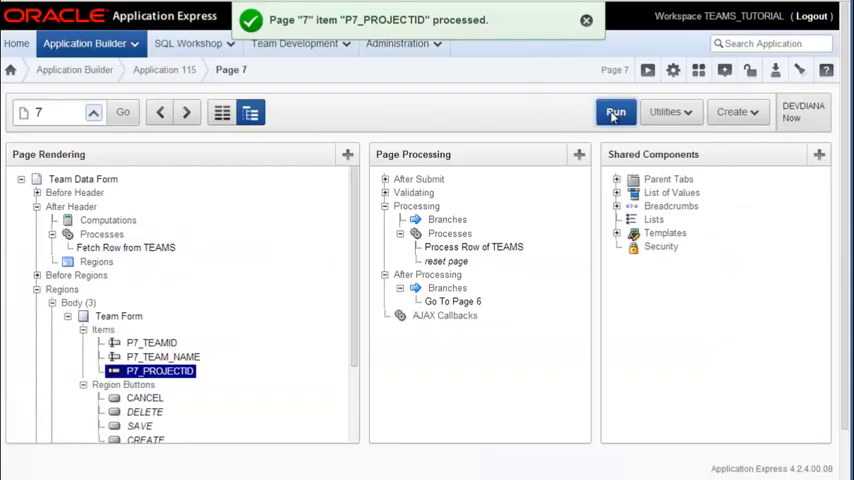
{"action": "left_click", "coordinate": [616, 112]}
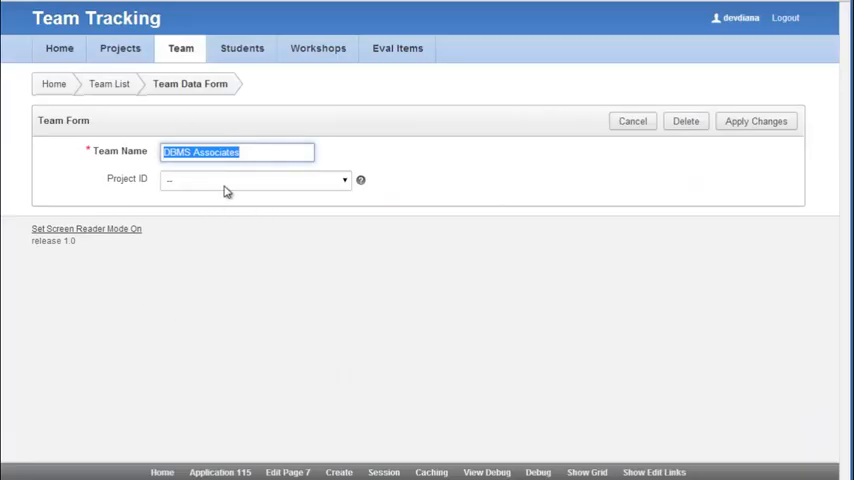